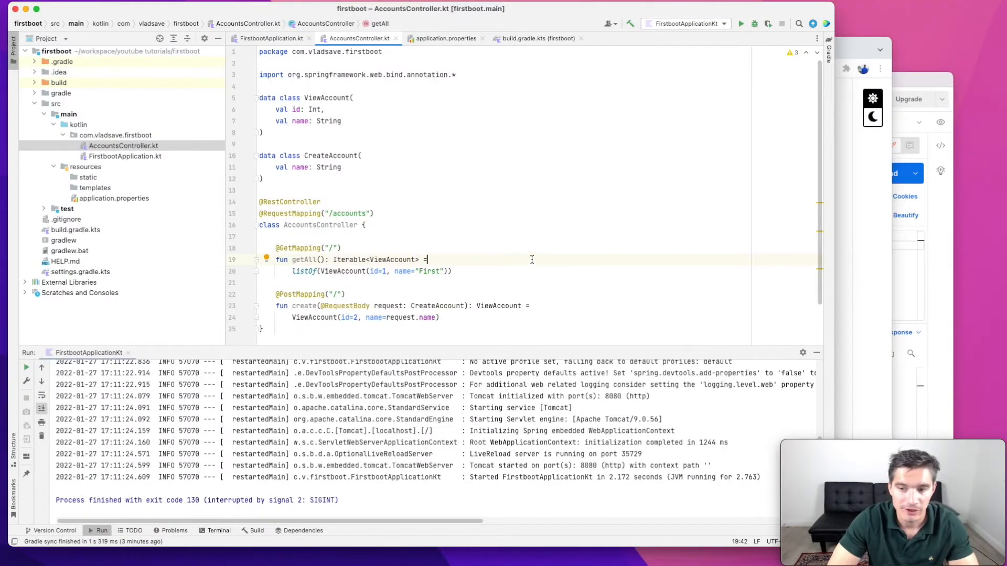
mouse_move(462, 263)
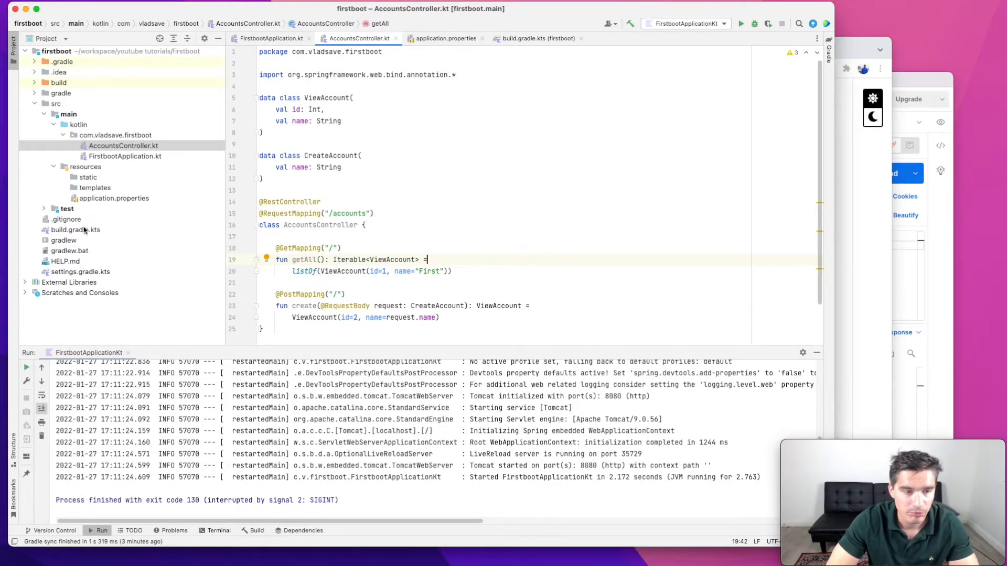
Step: Review the Gradle build file and the /accounts mapping path in the controller
click(74, 229)
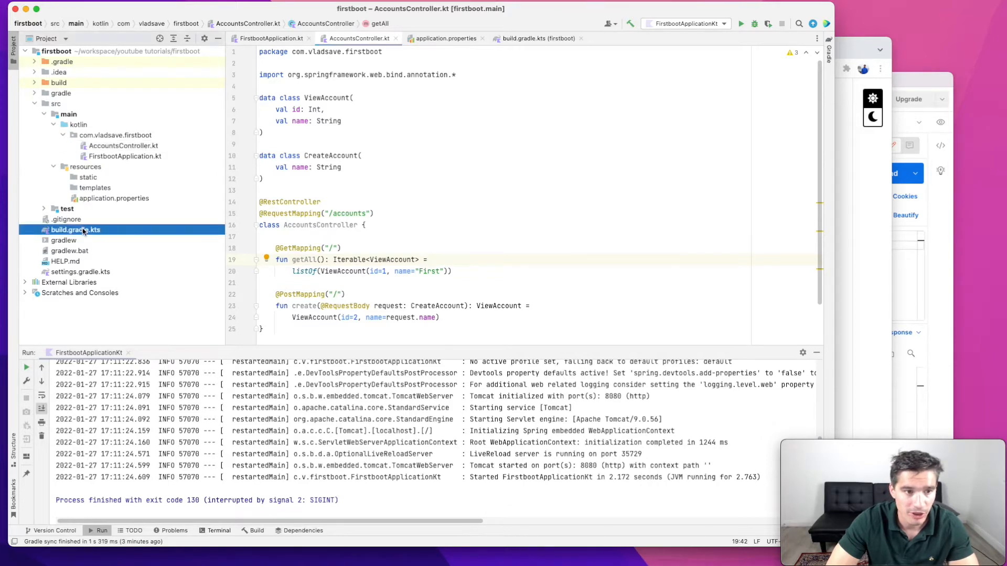
click(540, 38)
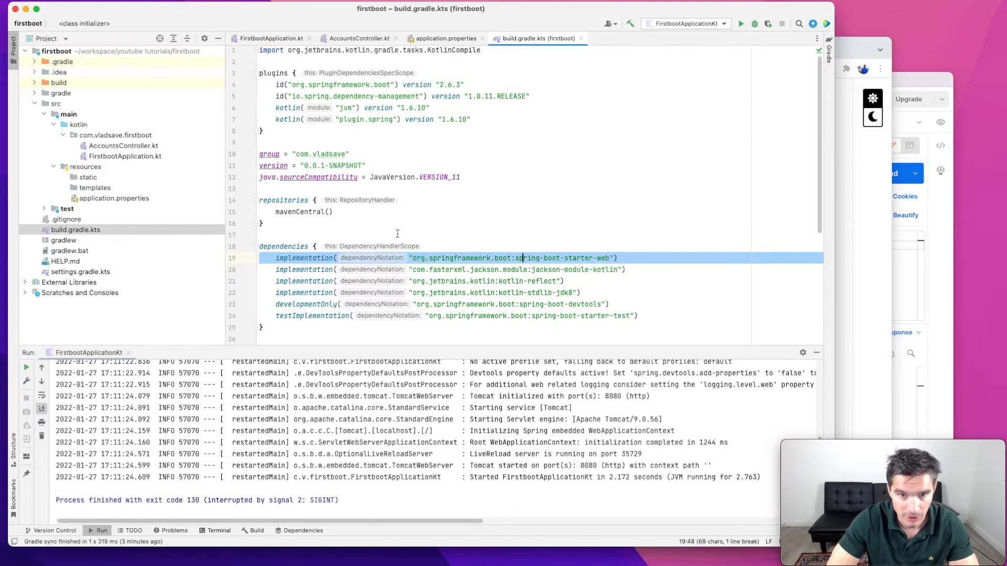
click(124, 156)
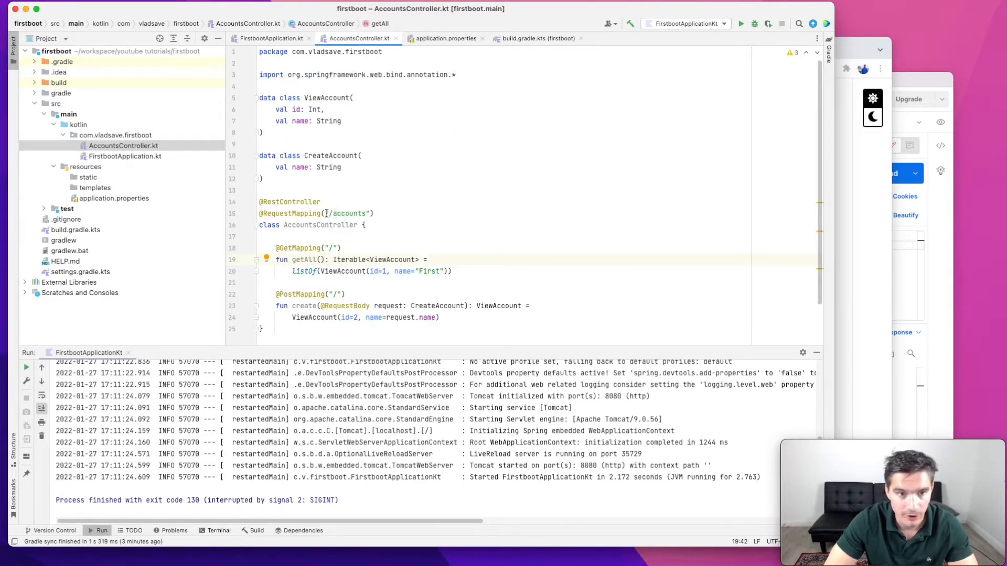
double_click(348, 213)
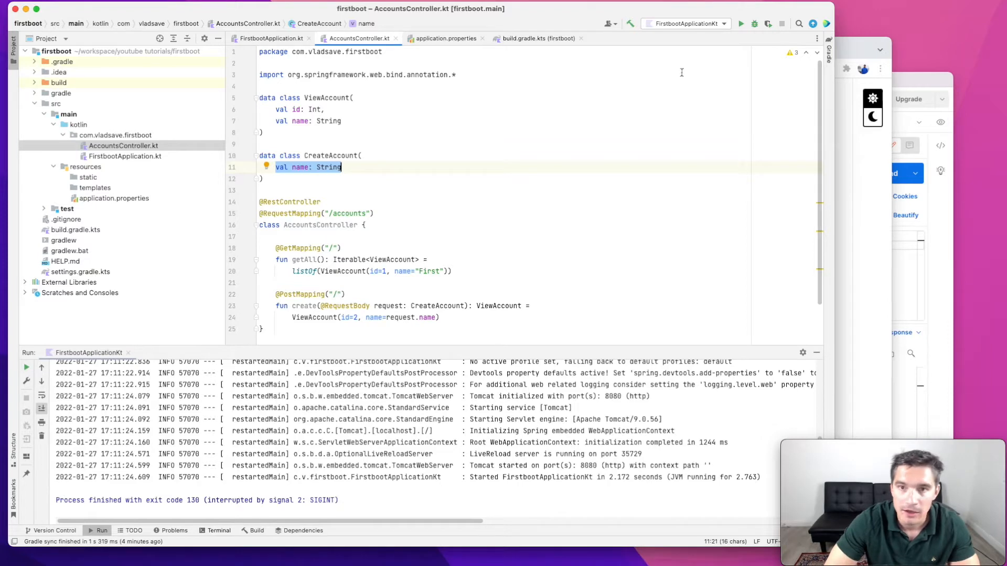
Step: Send the POST localhost:8080/accounts/ request with name "abc" and get 200 OK with id 2
click(740, 24)
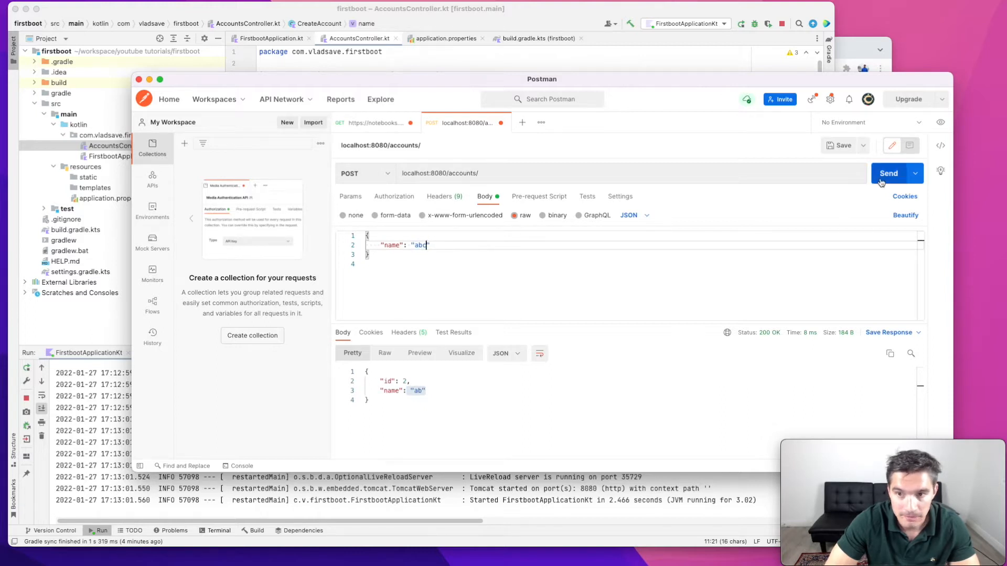
click(888, 173)
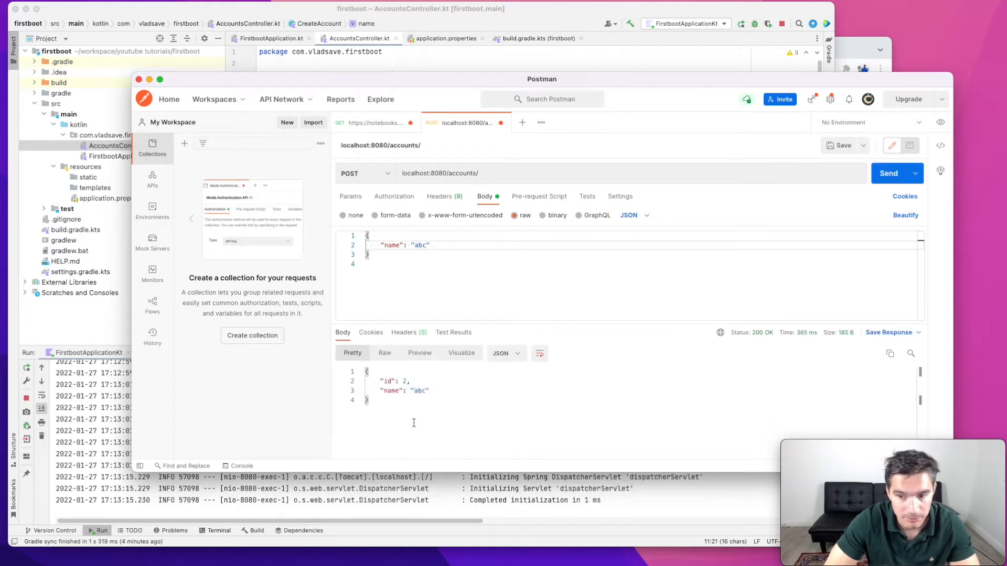
drag(364, 371, 430, 400)
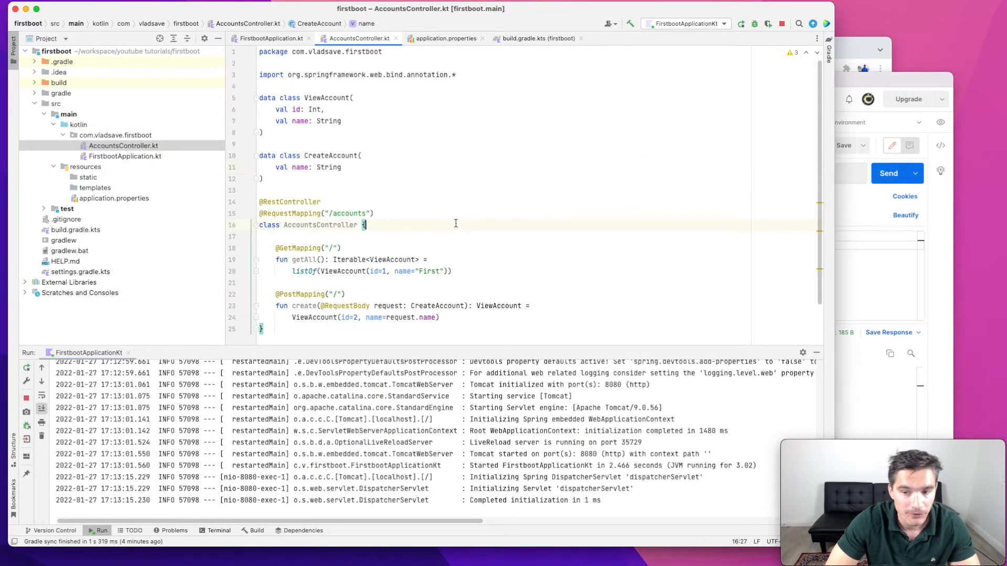
Step: Stop the app and add spring-boot-starter-validation to build.gradle.kts
click(780, 25)
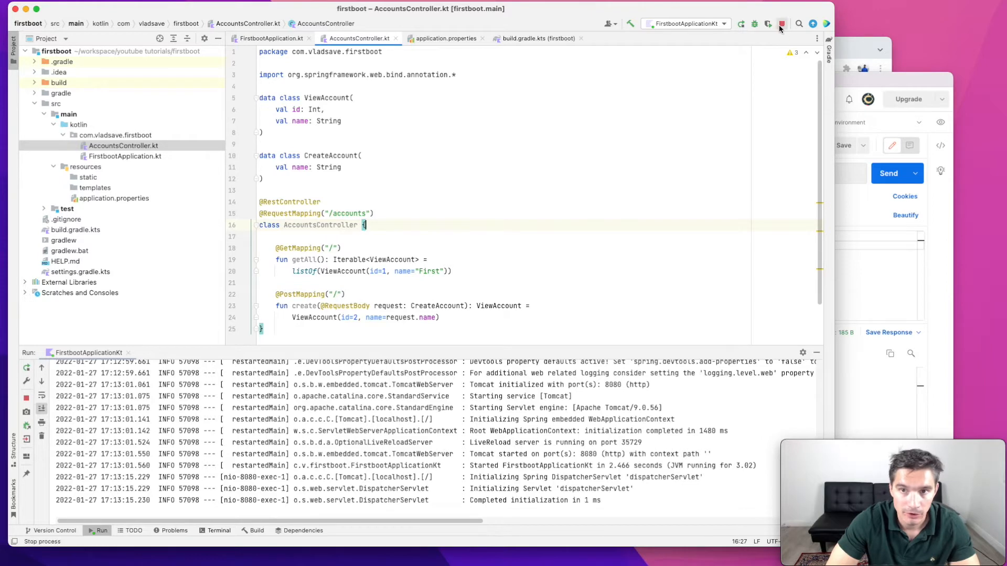
click(781, 24)
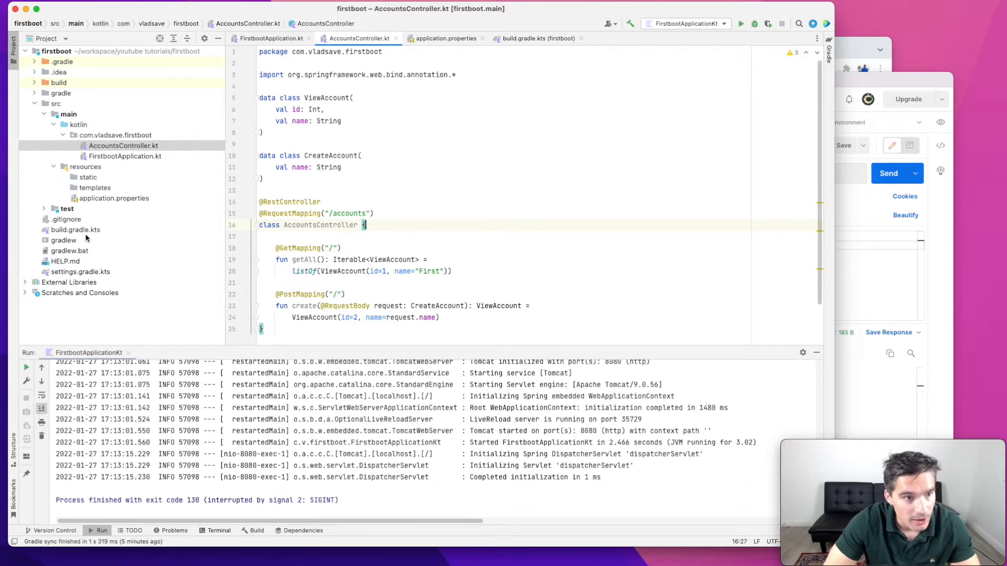
click(537, 38)
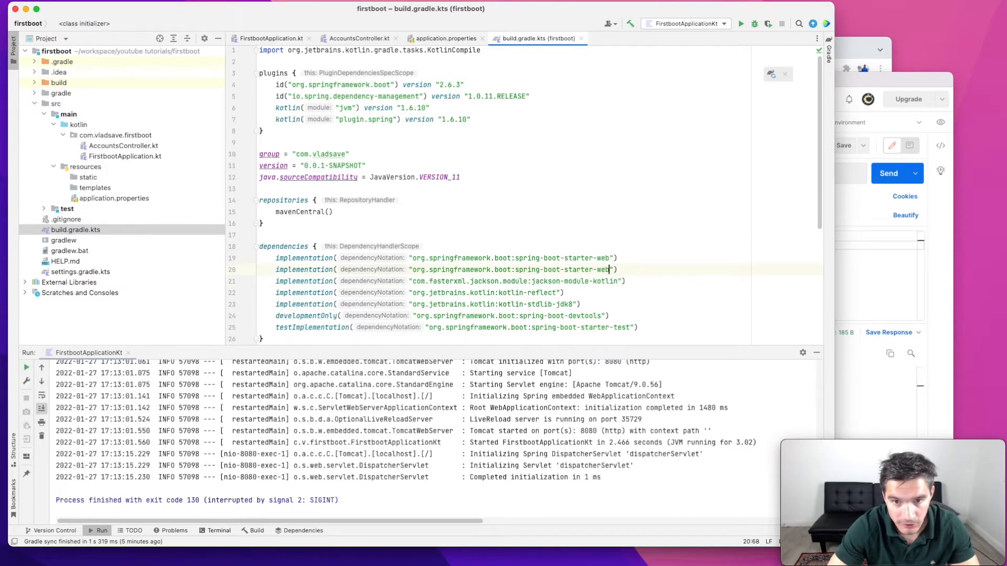
text(validation)
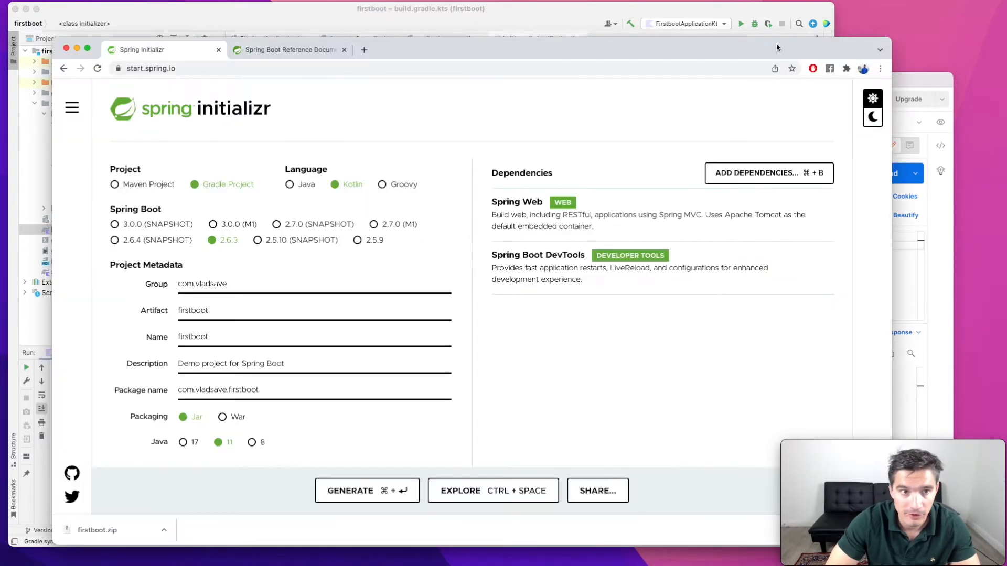
Step: Explore the generated build.gradle.kts to confirm the spring-boot-starter-validation line
click(769, 174)
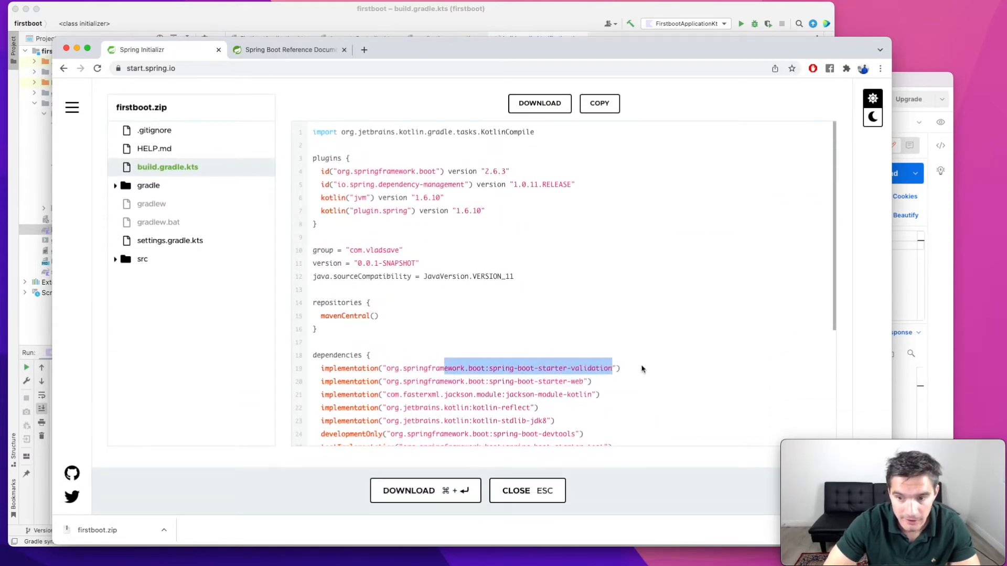
click(515, 491)
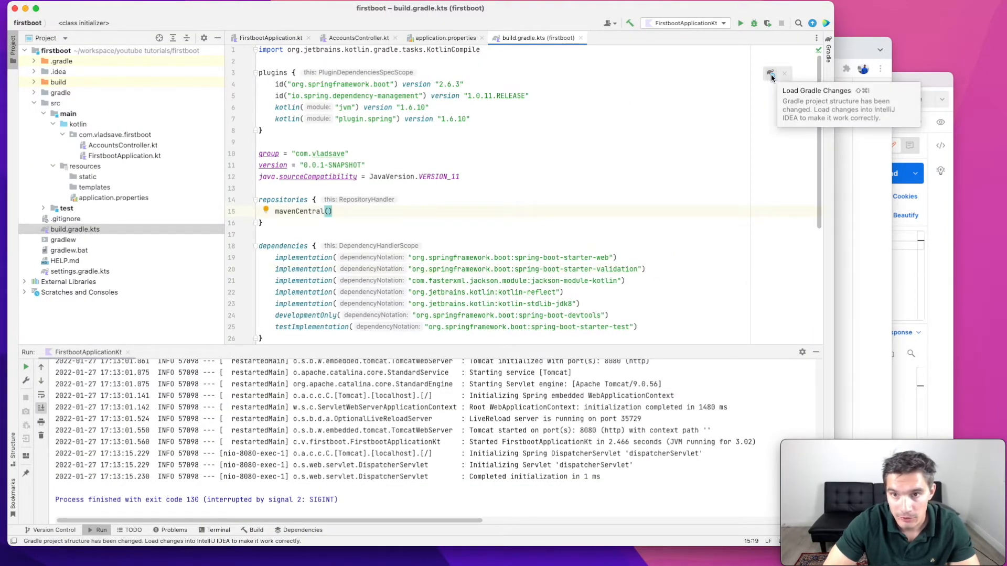
Step: Load the Gradle changes so the validation dependency is picked up
click(771, 74)
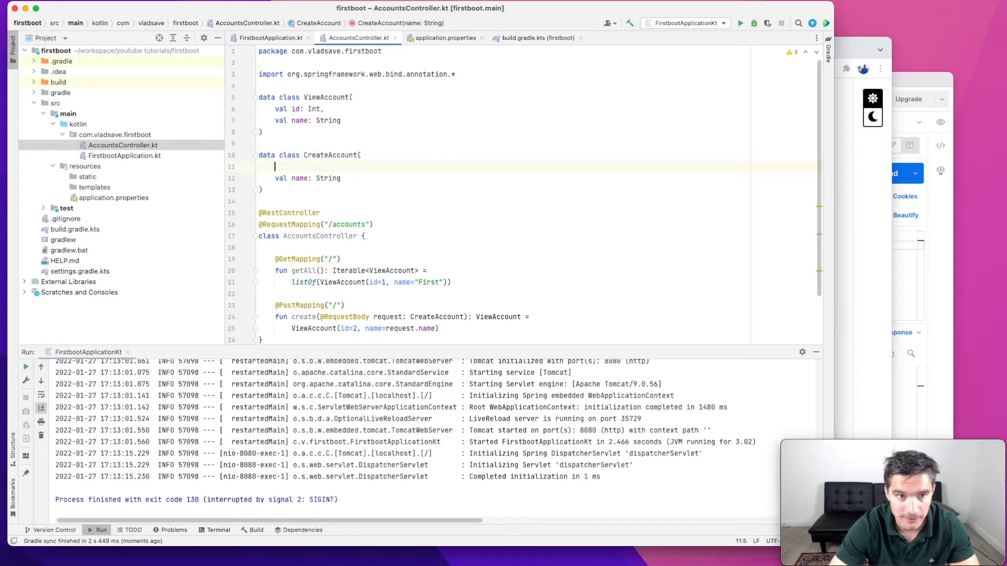
text(@s)
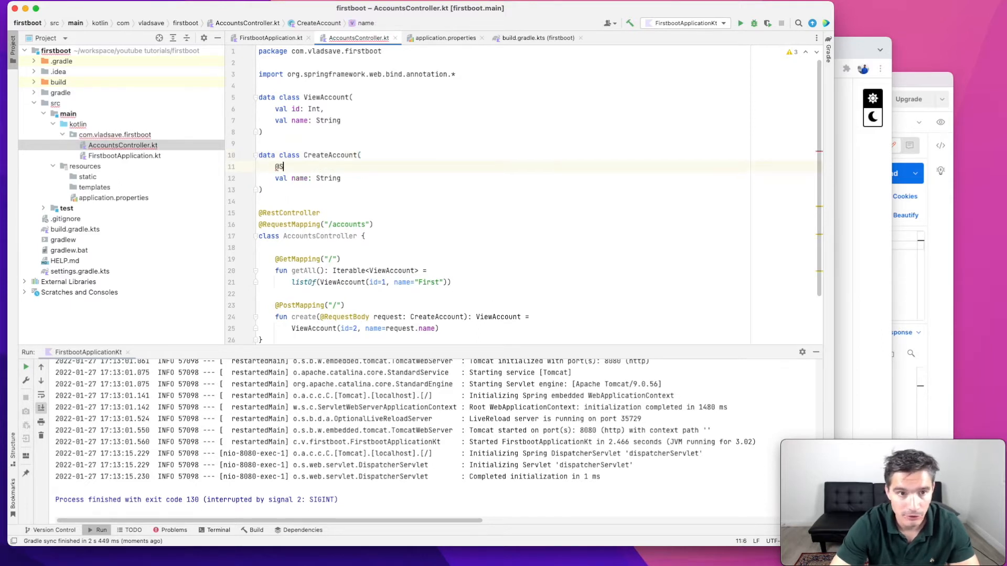
text(ize(mi)
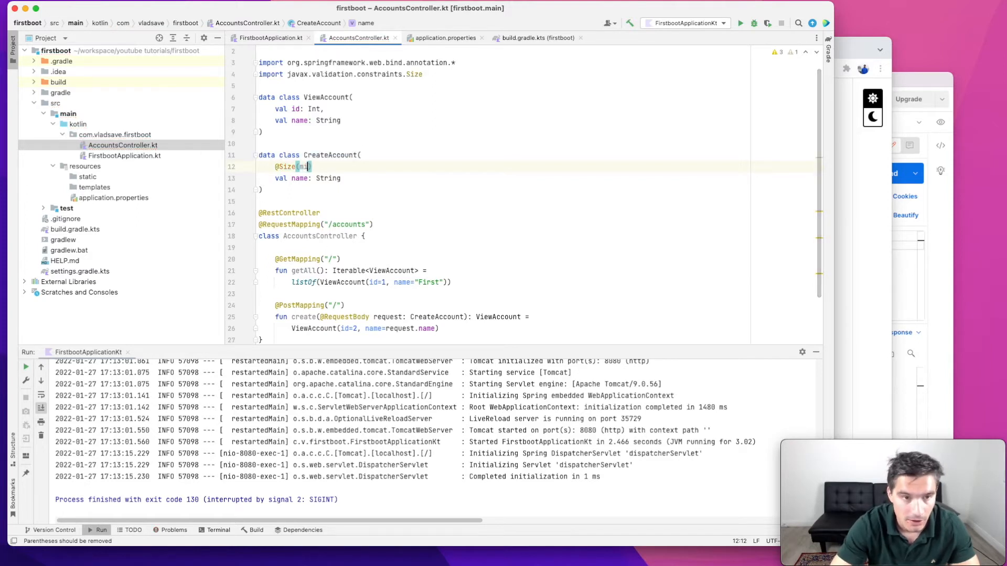
text(min=2)
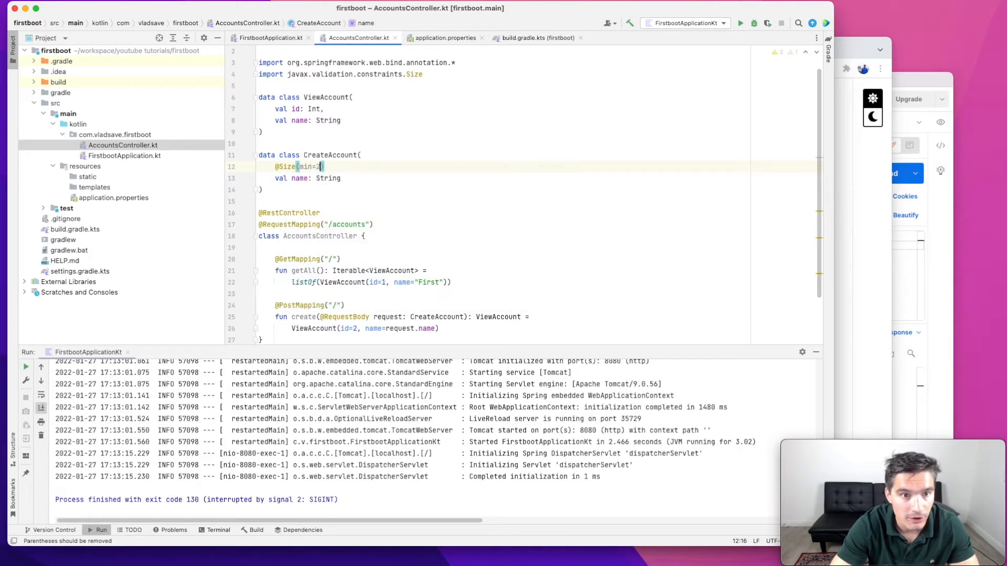
text(, max=)
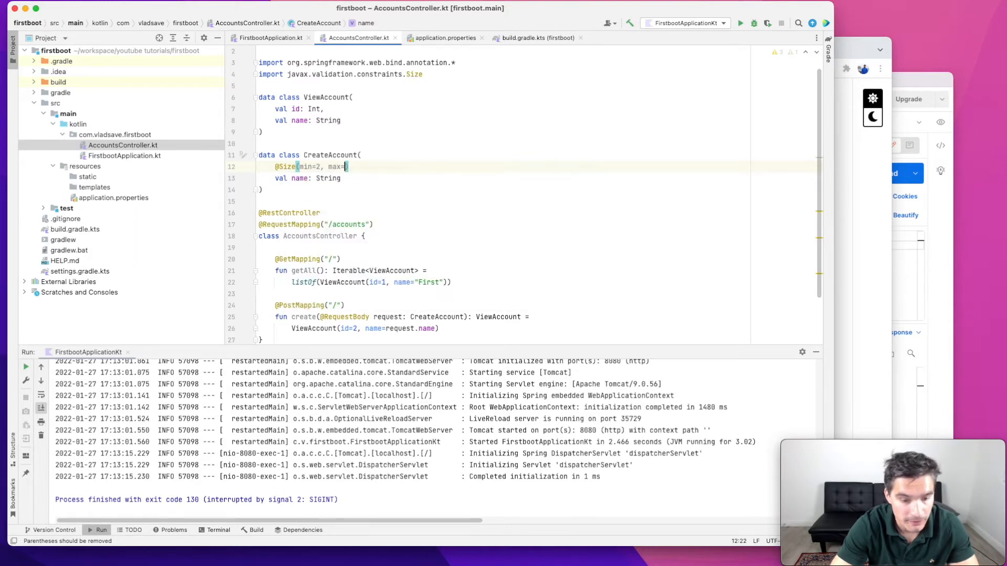
text(5)
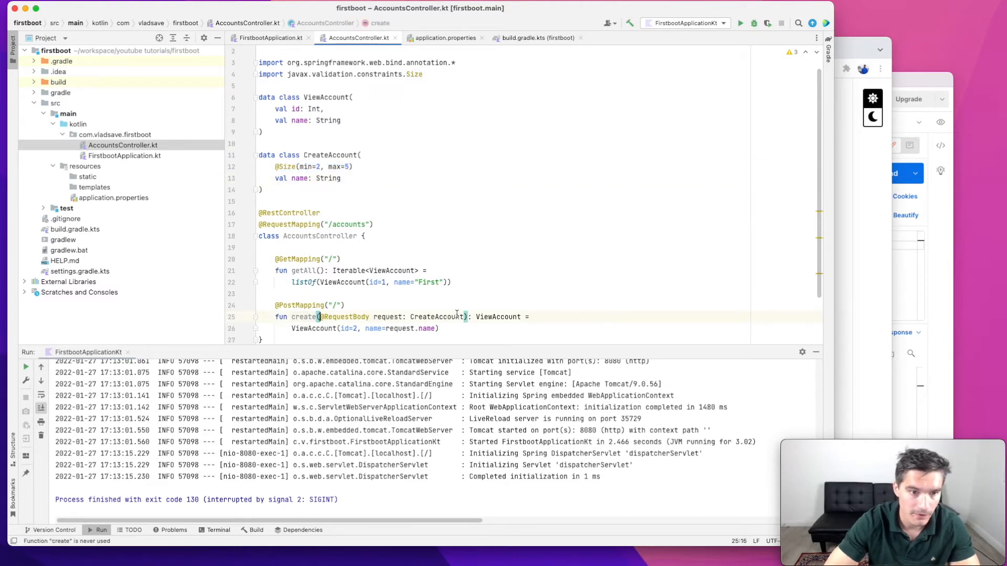
text(@Valid)
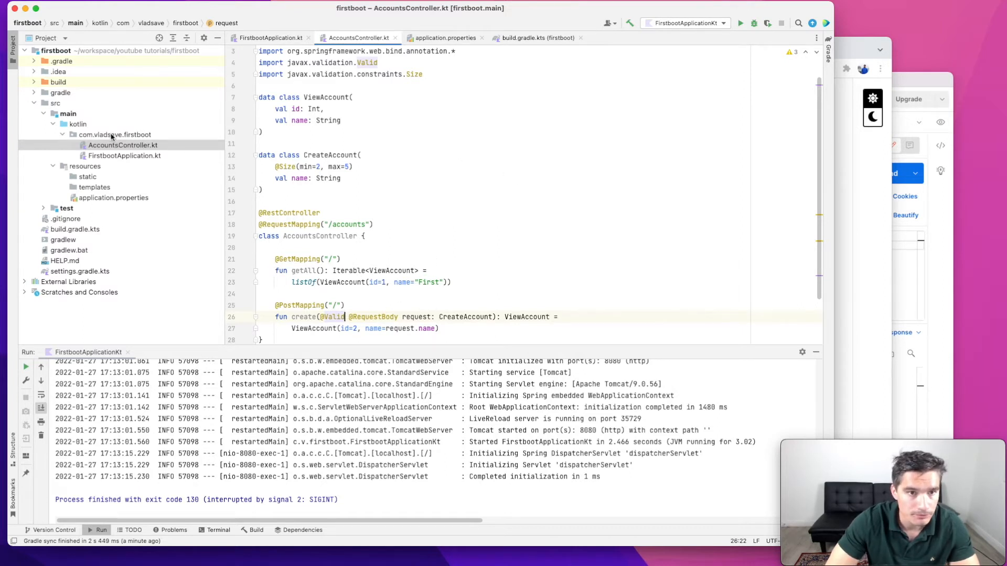
Step: Build Module 'firstboot.main' and shorten the request body's name to a single character
right_click(115, 136)
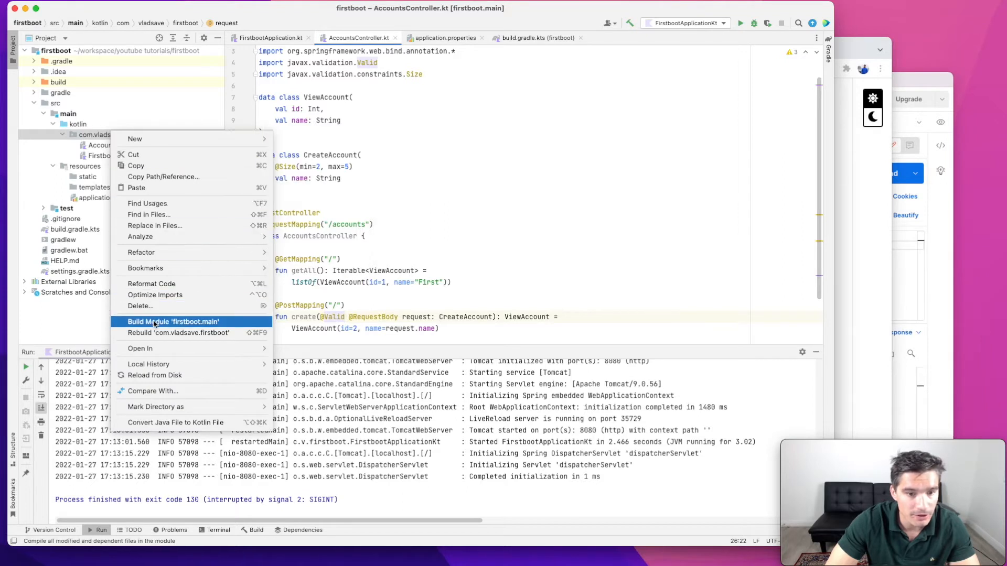
click(172, 322)
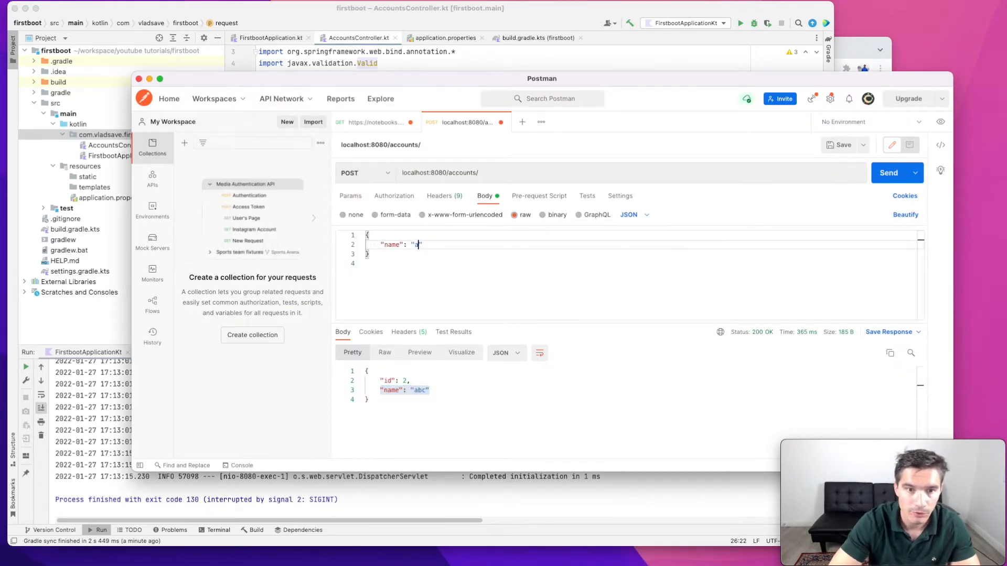
click(892, 172)
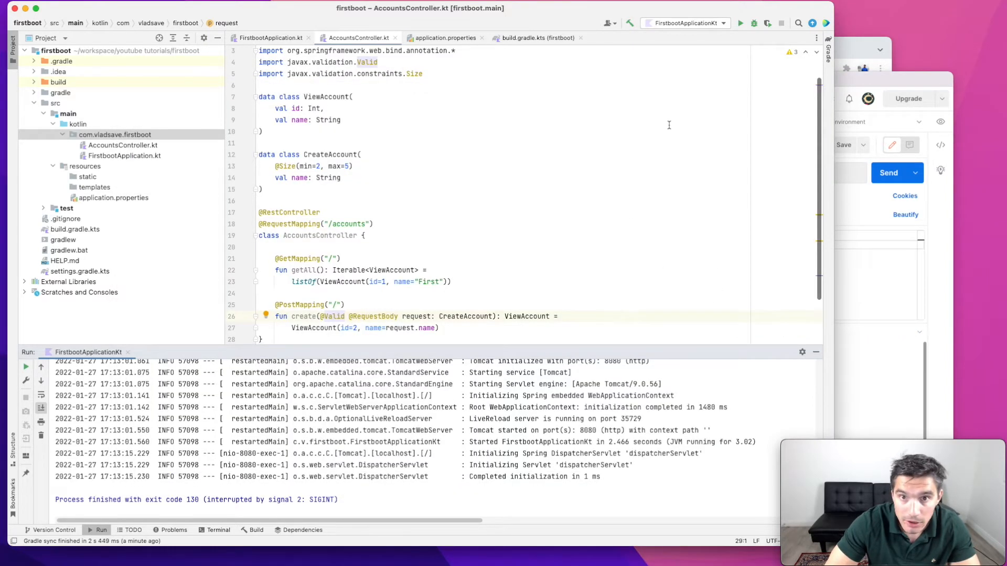
Step: Send the create-account request with body {"name": "a"} to the restarted server
click(739, 23)
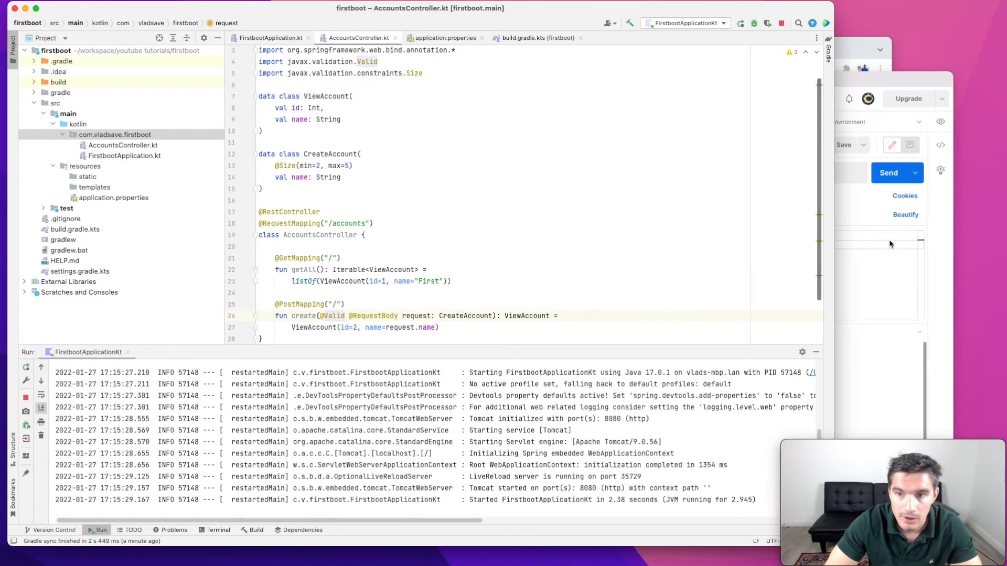
click(893, 173)
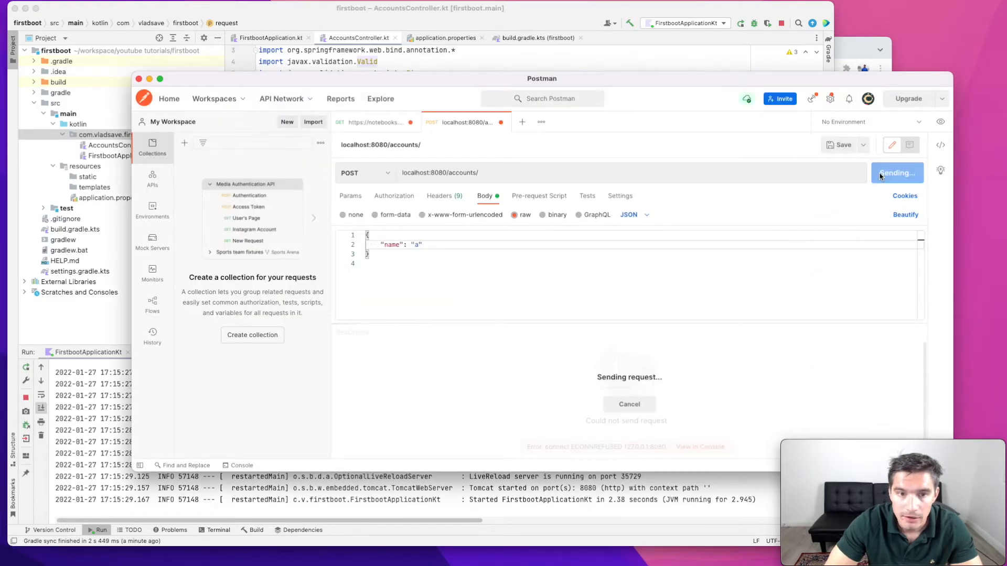
click(895, 173)
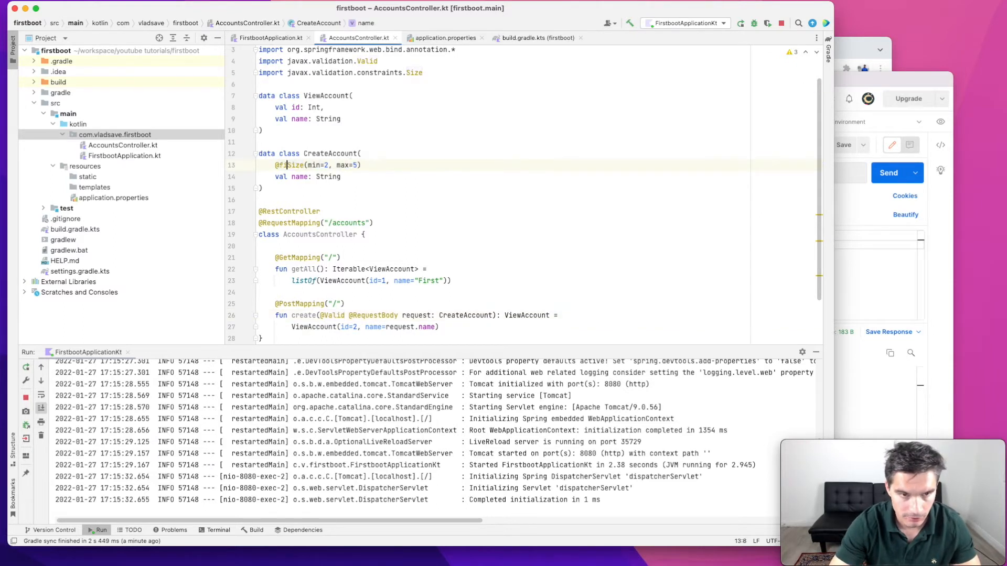
text(field:)
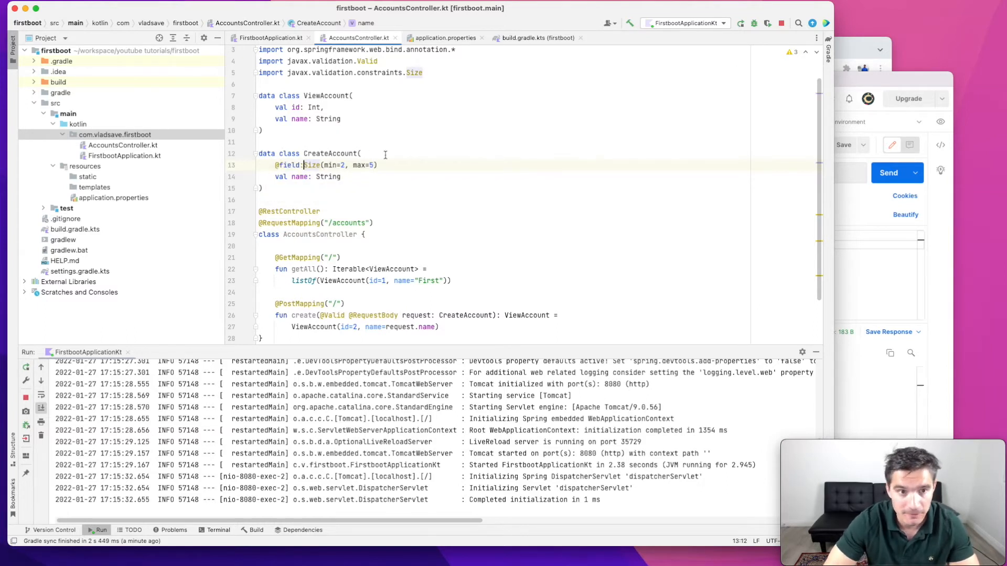
right_click(112, 135)
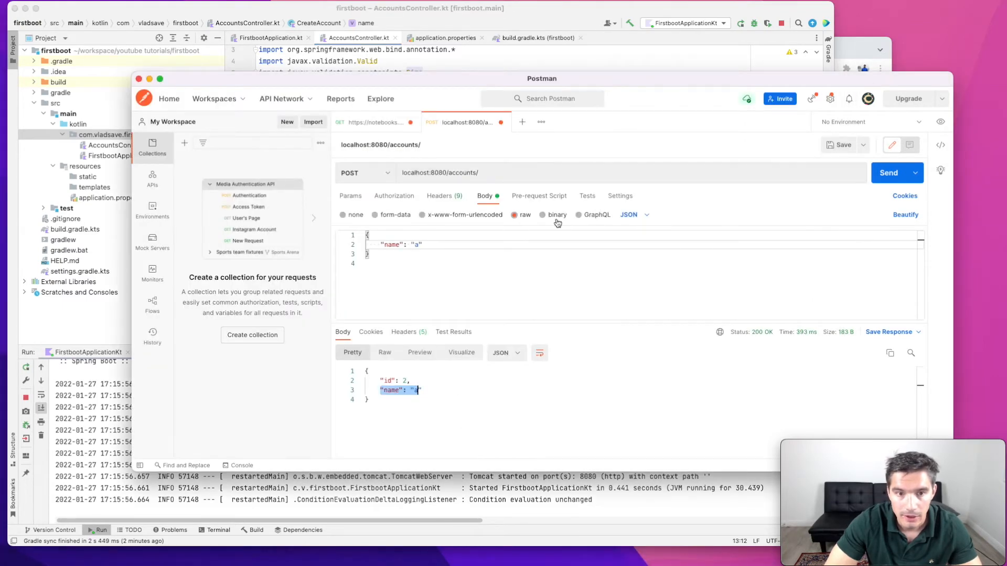
Step: Resend name "a" and read the 400 Bad Request error "size must be between 2 and 5"
click(890, 173)
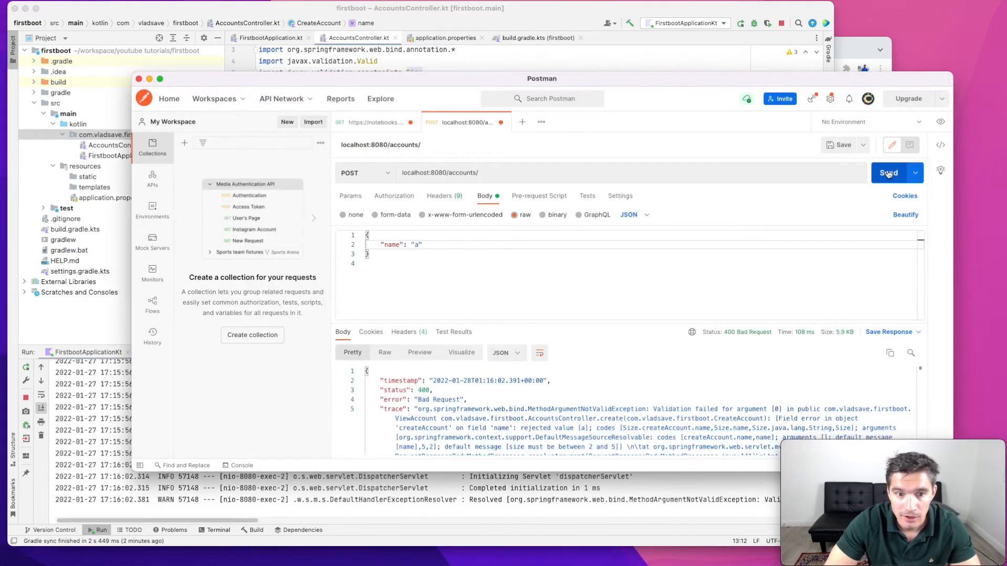
double_click(438, 400)
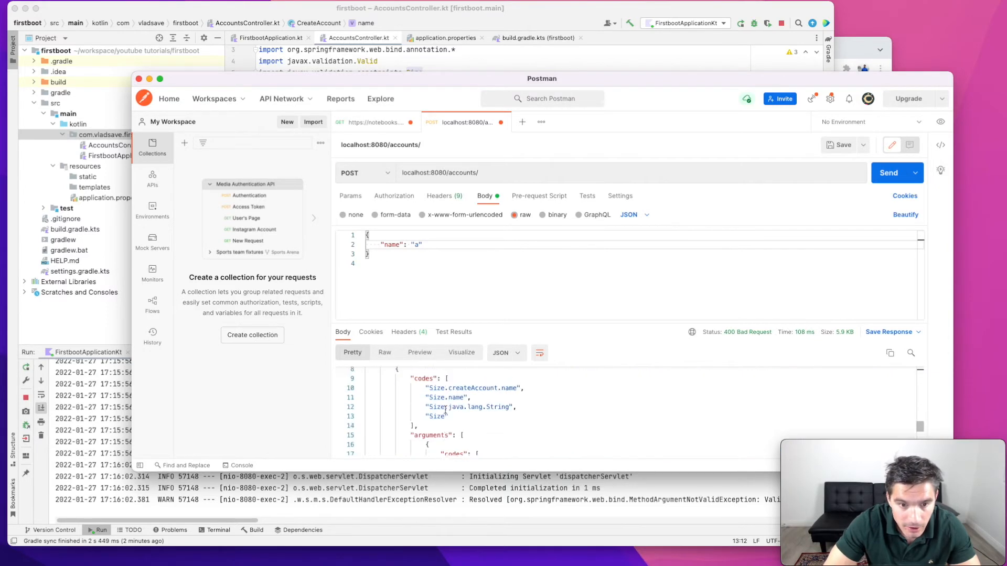
scroll(down, 3)
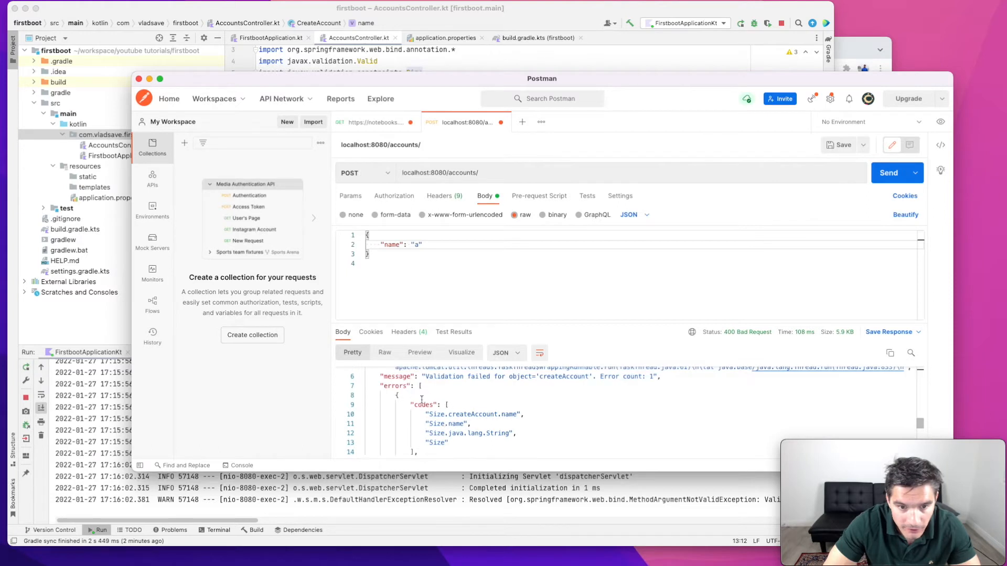
scroll(down, 3)
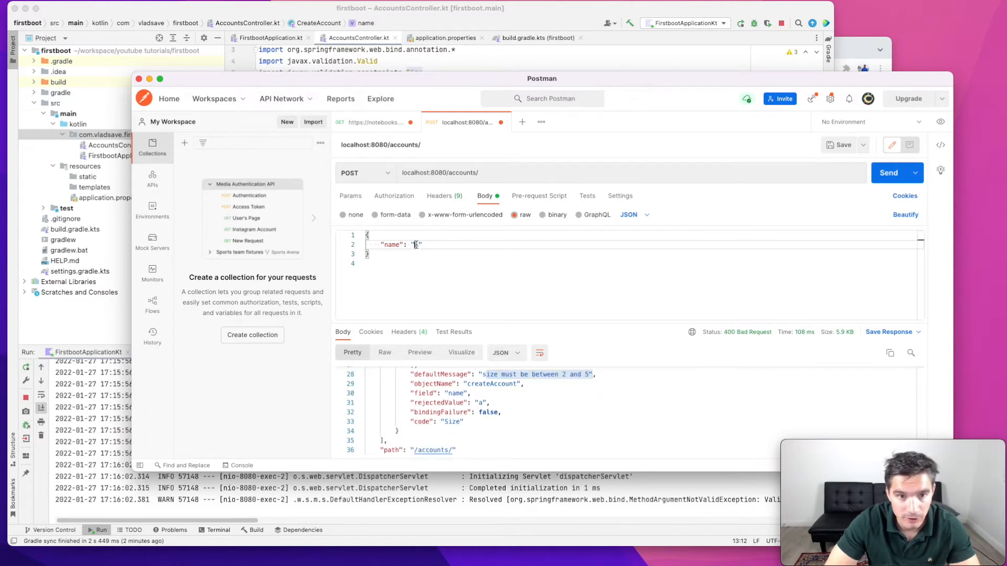
Step: Send names "ab" and "ab123" and get 200 OK for both
text(ab)
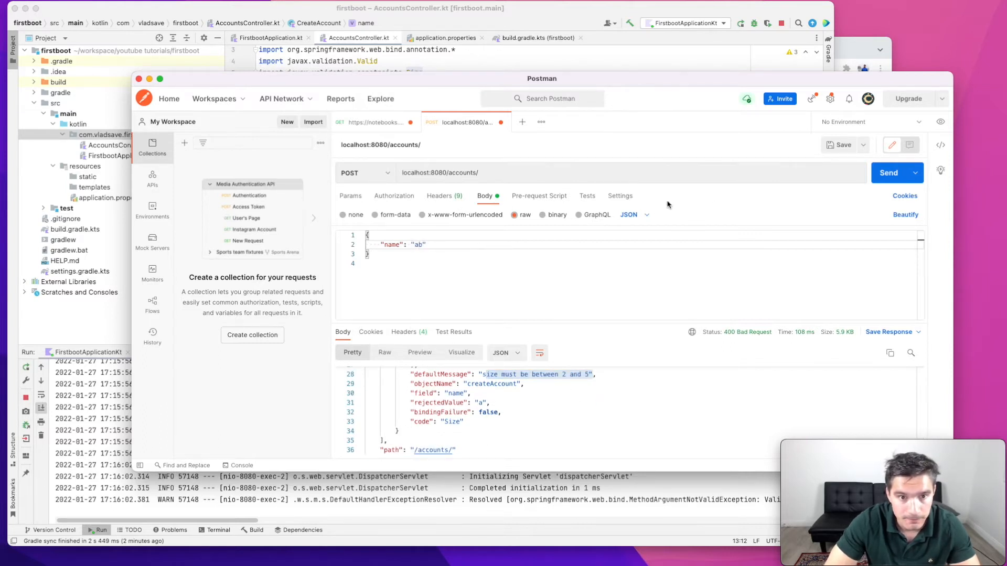
click(891, 174)
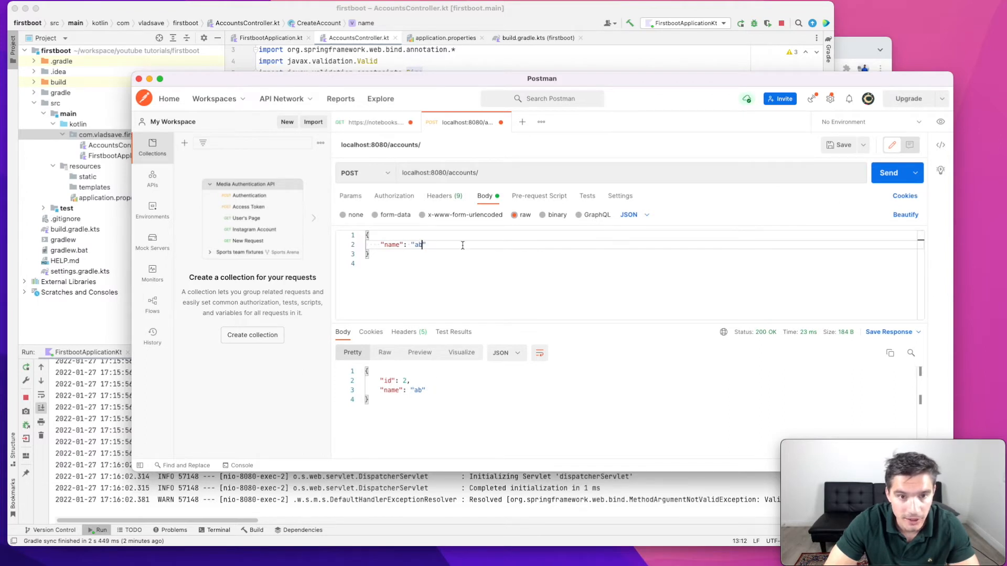
text(1234)
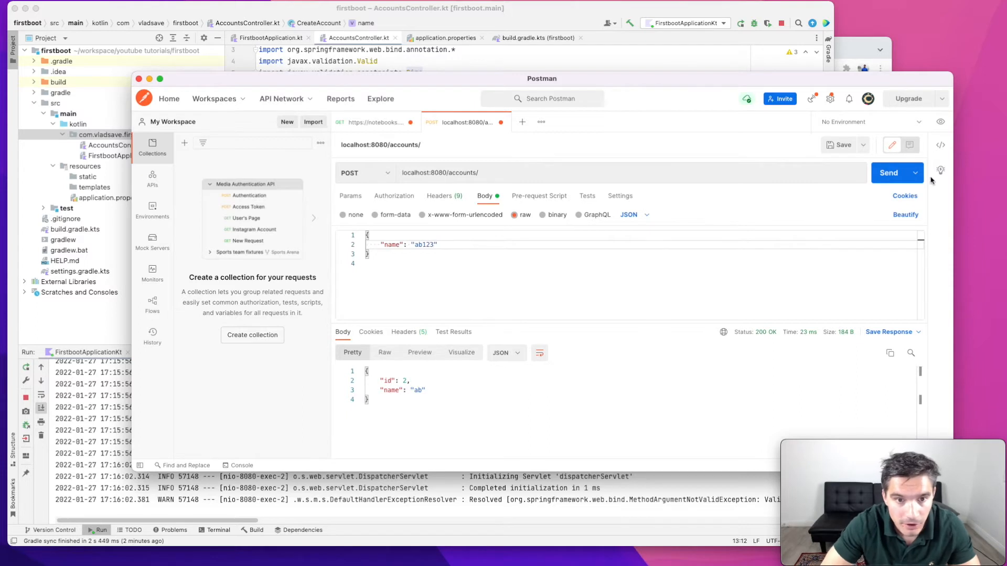
click(888, 172)
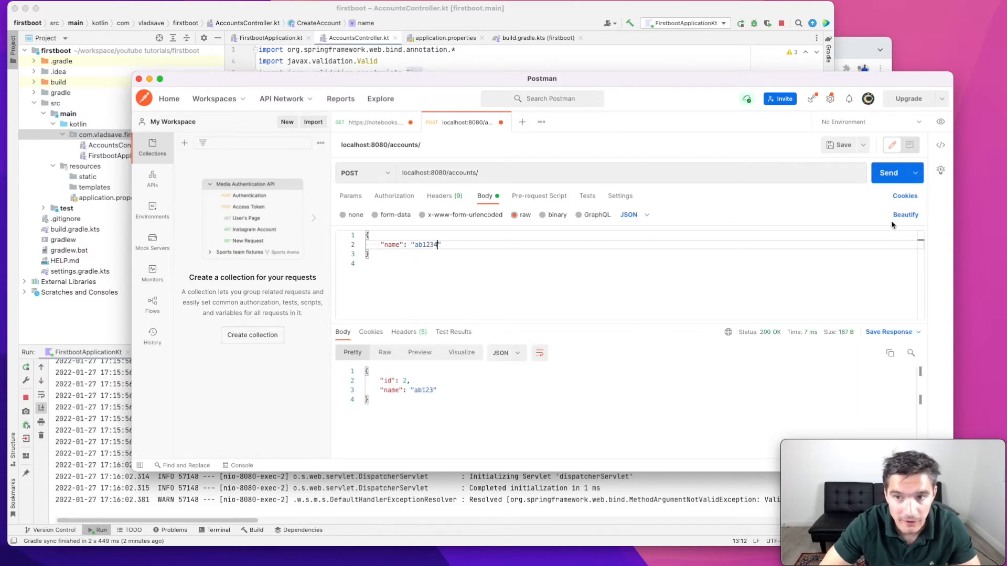
Step: Send name "ab1234" and get 400 Bad Request, then trim the name back
click(891, 173)
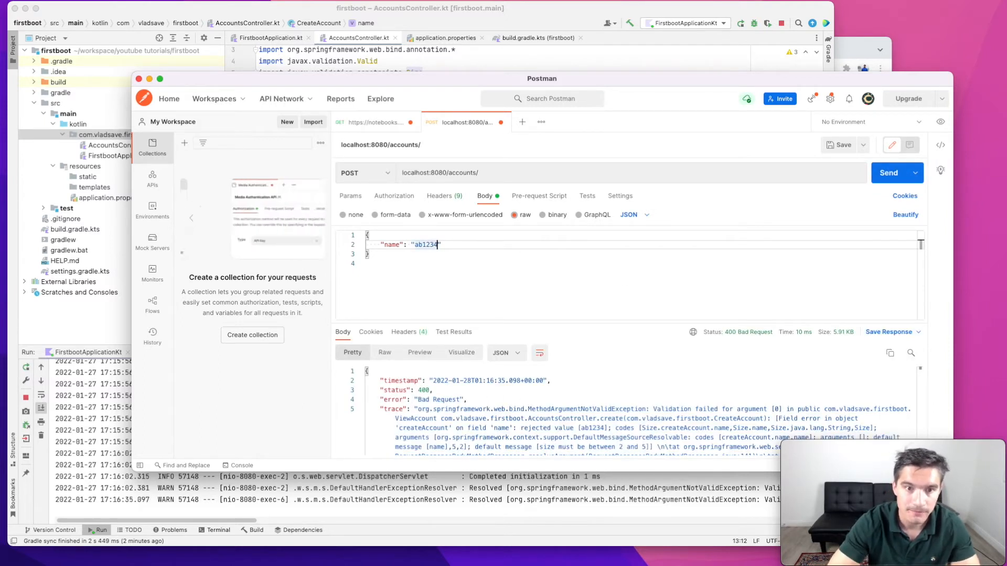
key(Backspace)
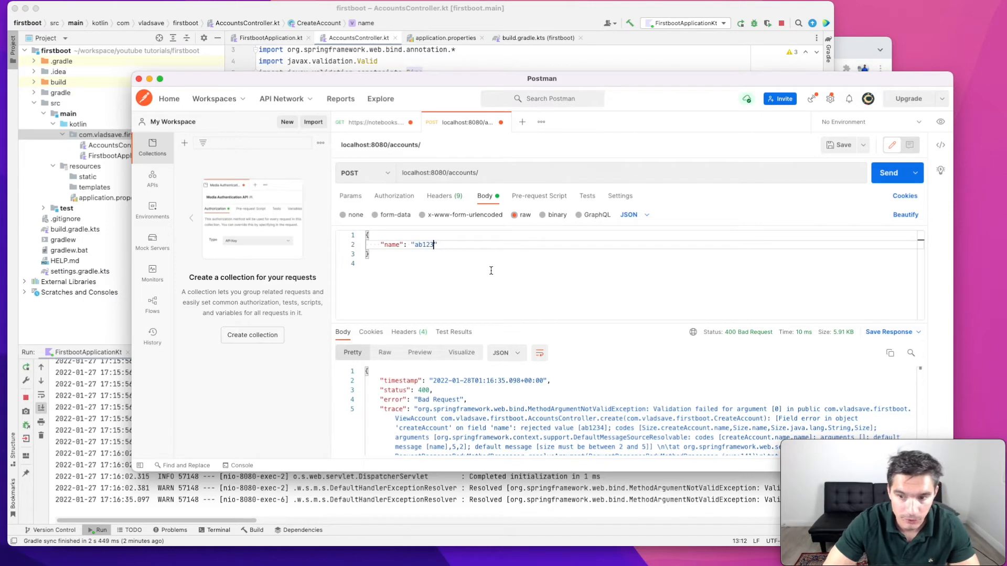
click(421, 7)
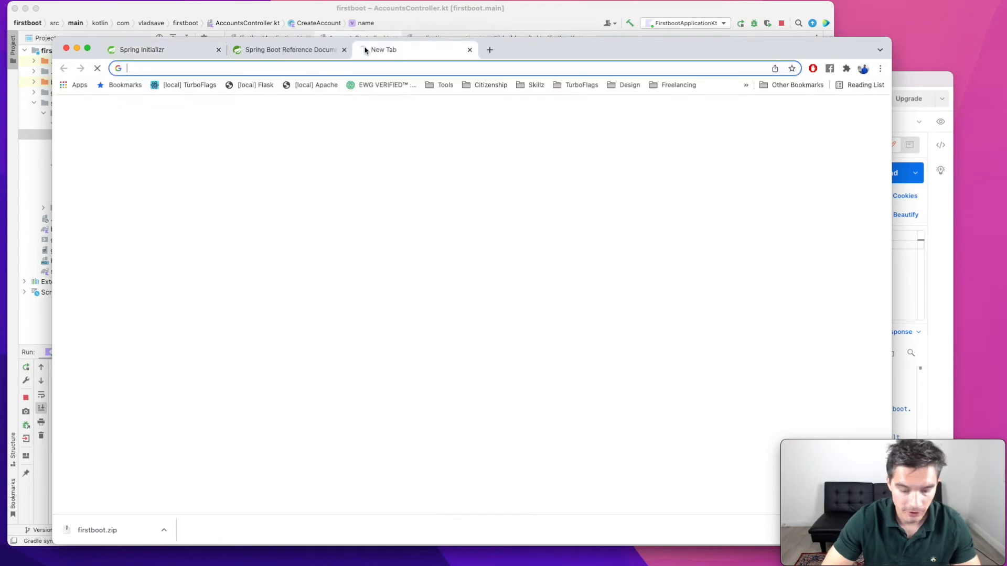
Step: Search Google for 'kotlin annotations' and open the kotlinlang.org Annotations result
text(kotlin annotations)
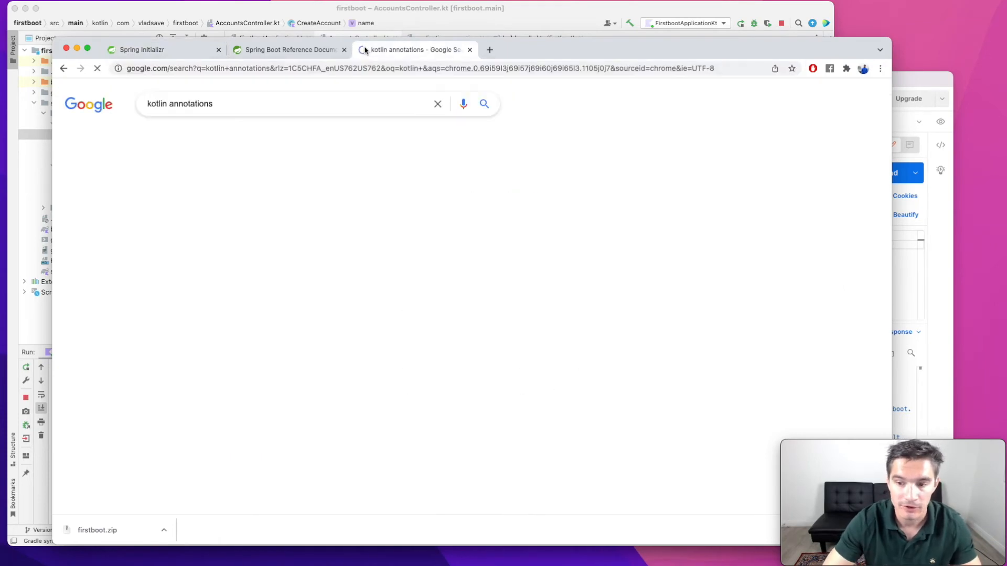
click(191, 195)
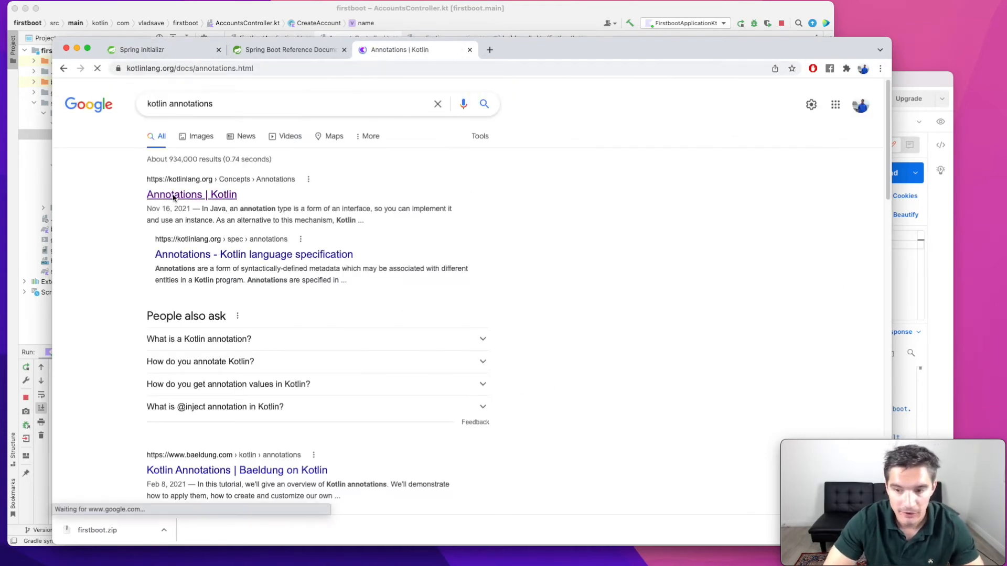
click(190, 194)
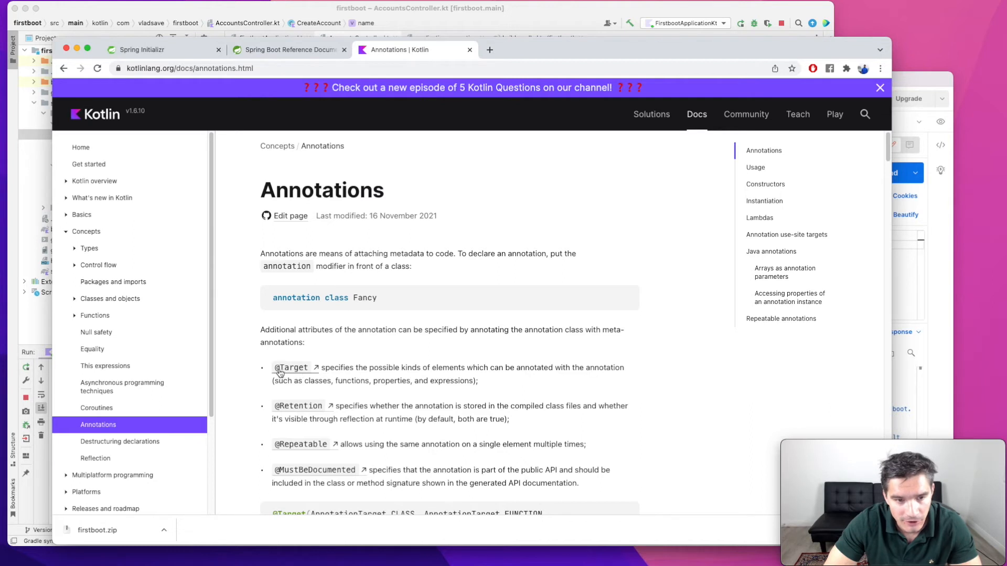
mouse_move(316, 369)
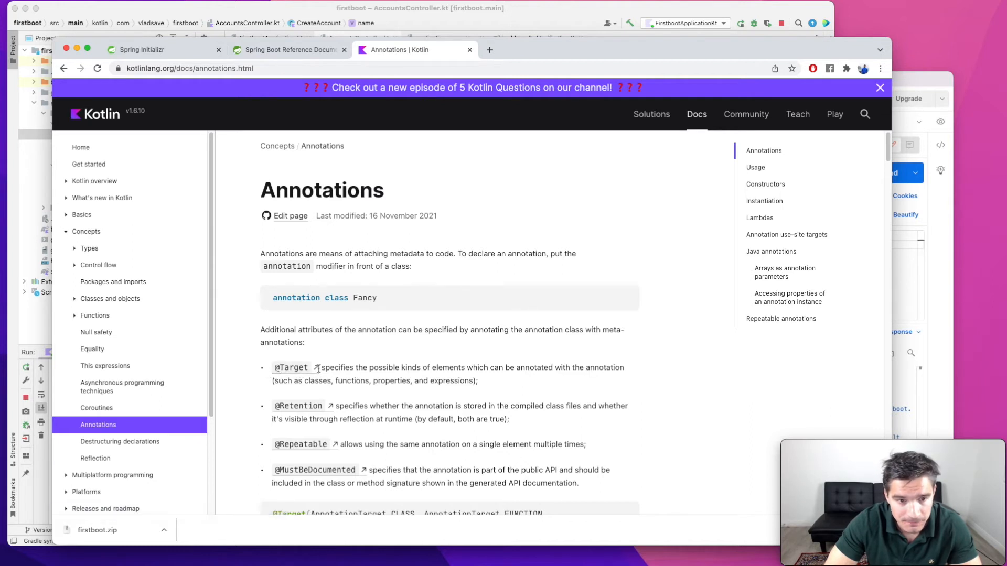
drag(321, 367, 369, 367)
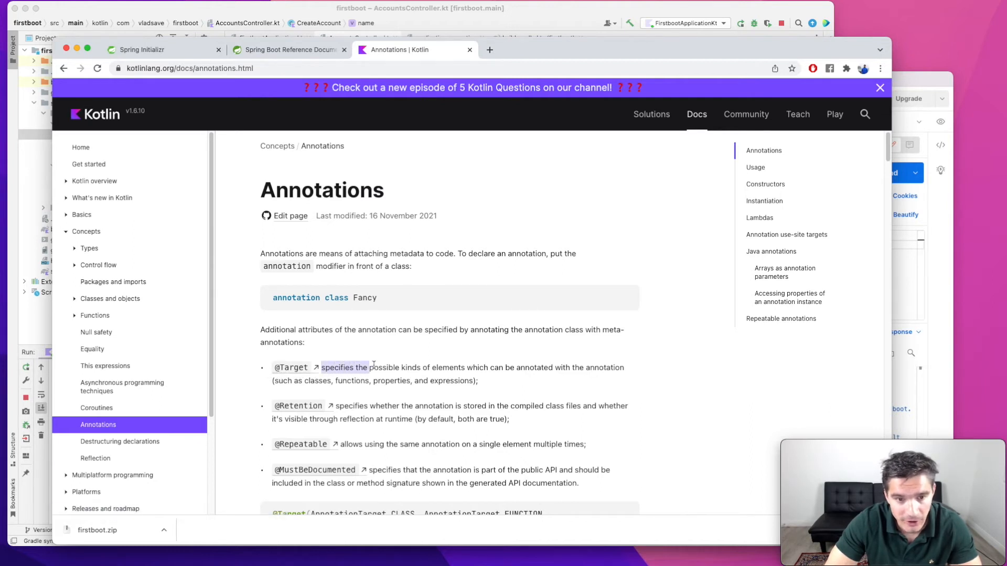
drag(370, 367, 544, 367)
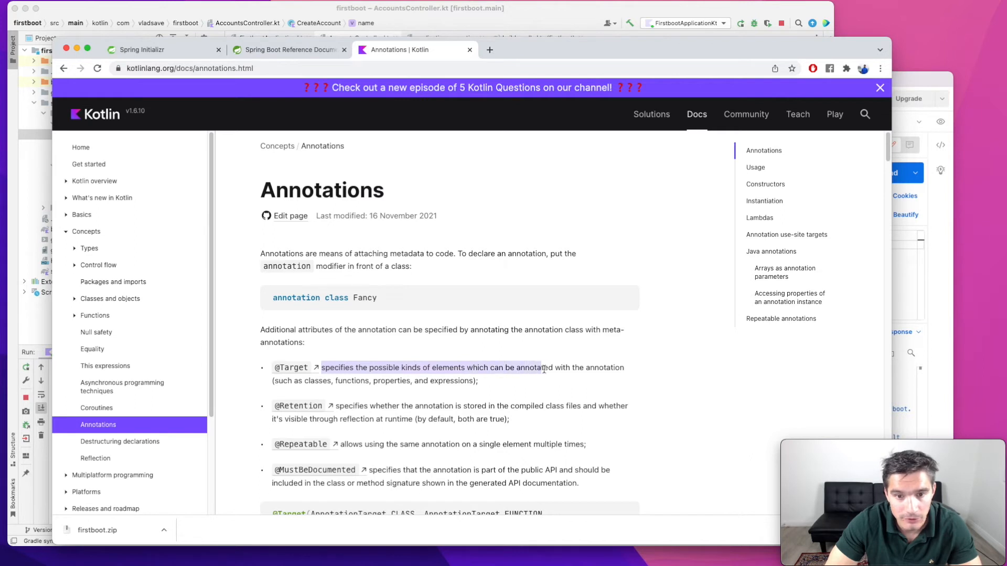
drag(542, 367, 614, 367)
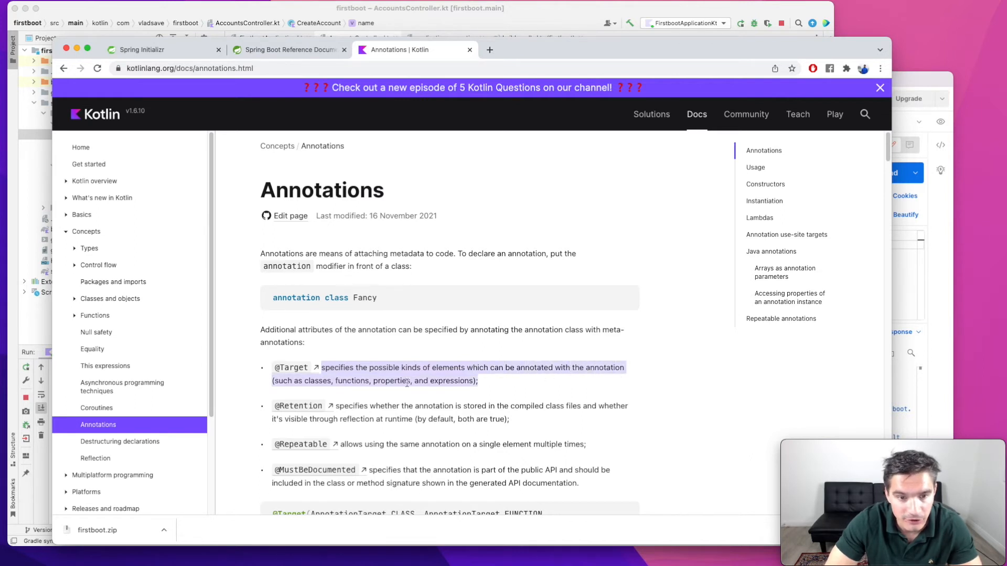
Step: Highlight the use-site targets paragraph about annotating a property and its generated Java elements
scroll(down, 3)
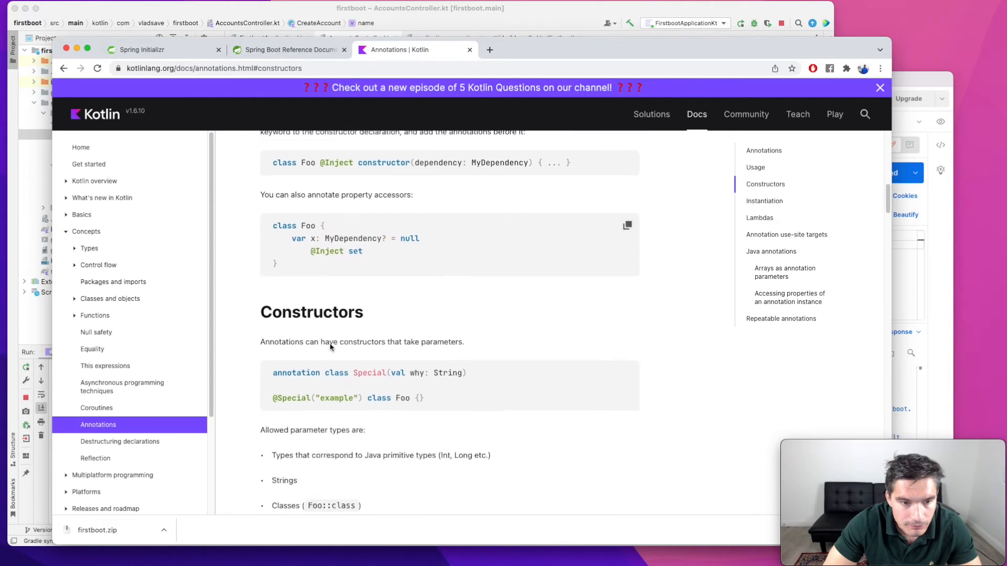
scroll(down, 3)
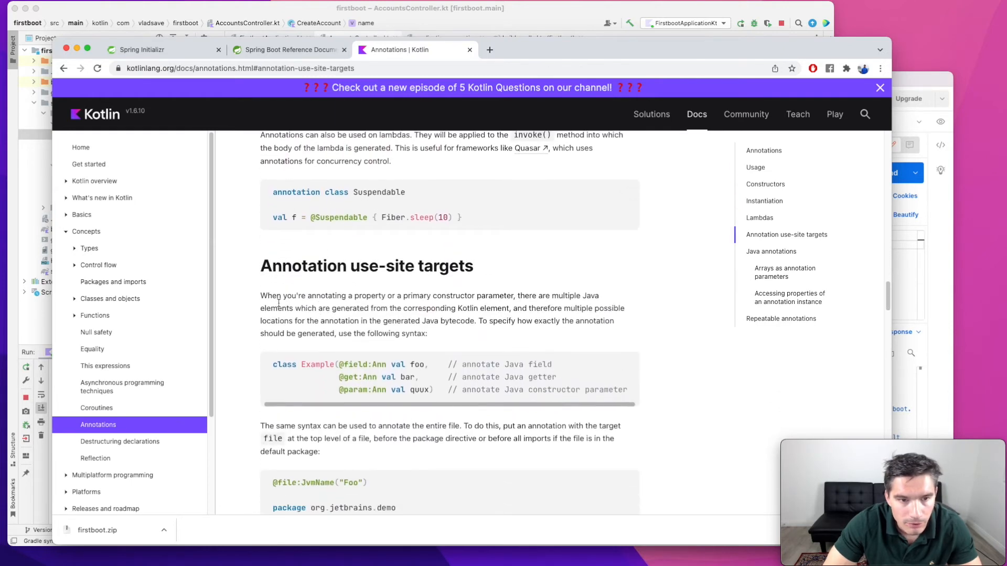
drag(260, 296, 382, 296)
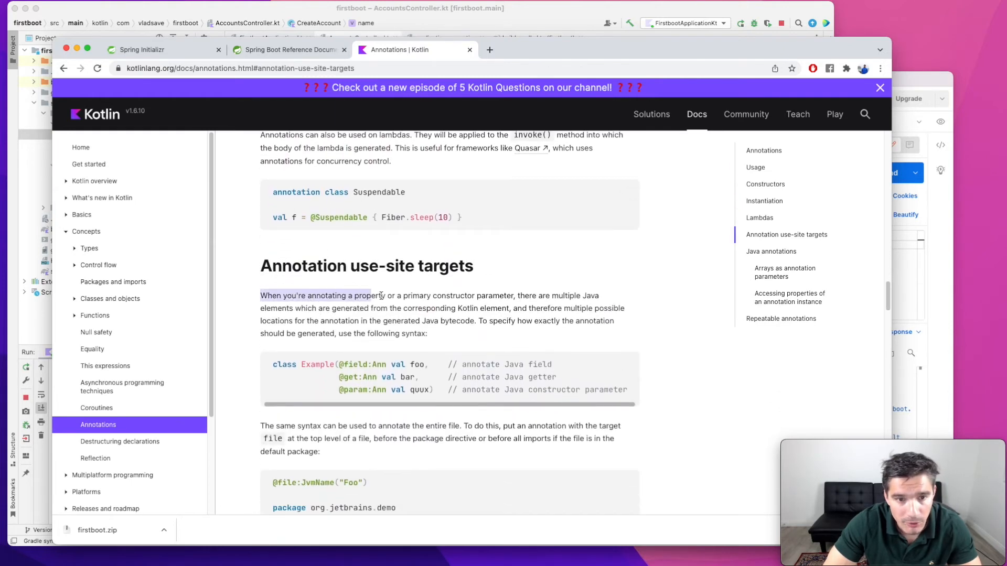
drag(378, 296, 580, 296)
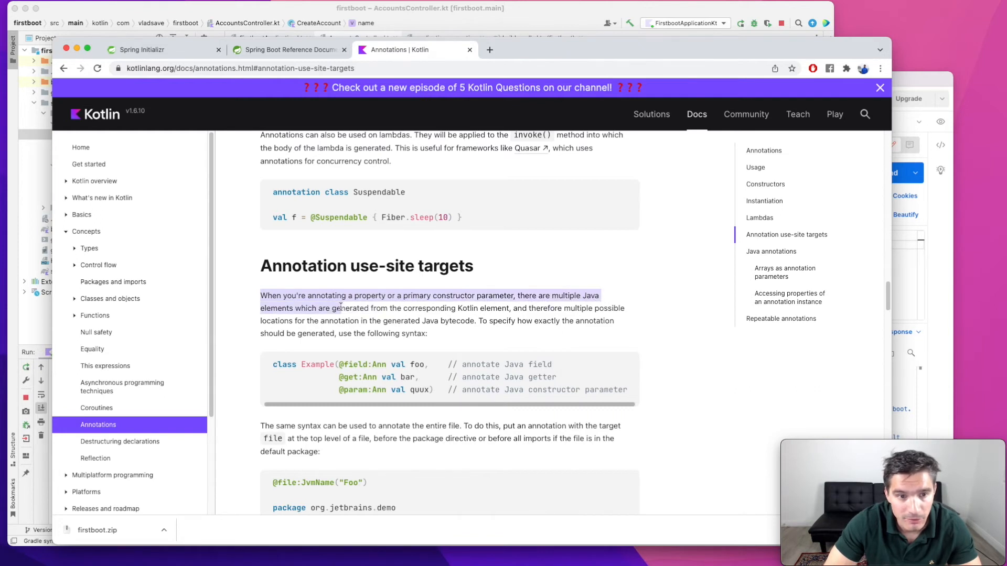
drag(339, 296, 562, 309)
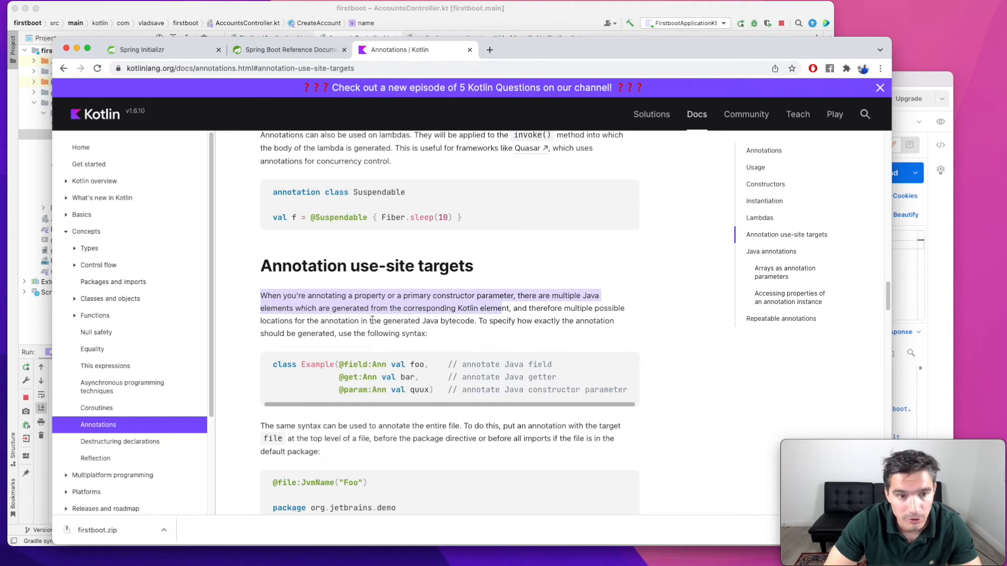
mouse_move(392, 329)
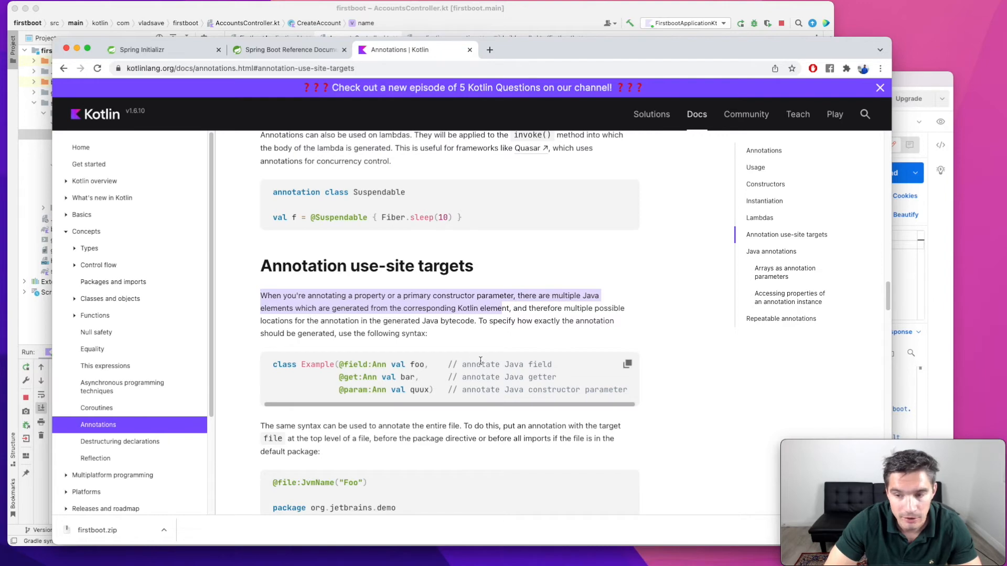
scroll(down, 3)
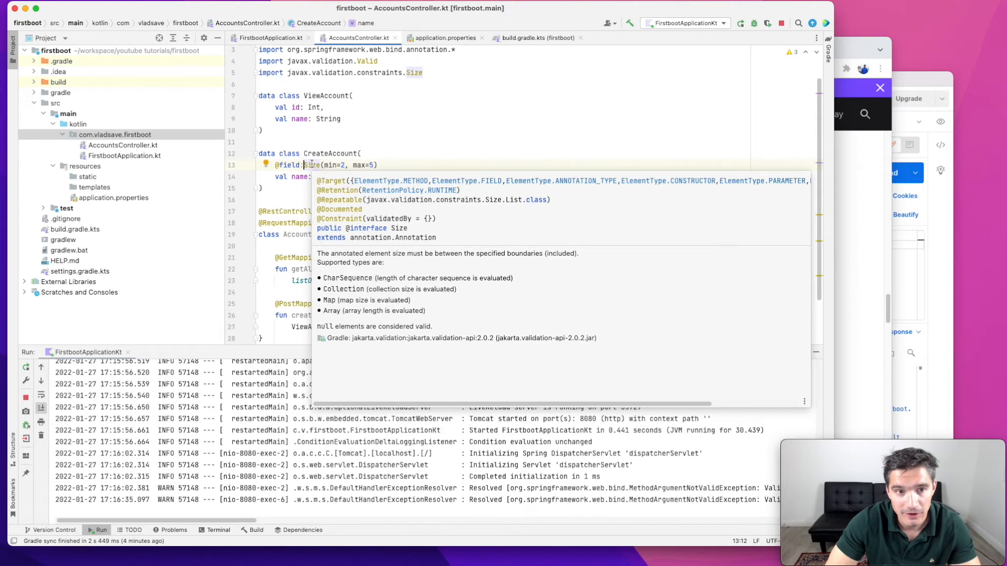
Step: Highlight the docs sentence on the default target when no use-site target is specified
click(614, 212)
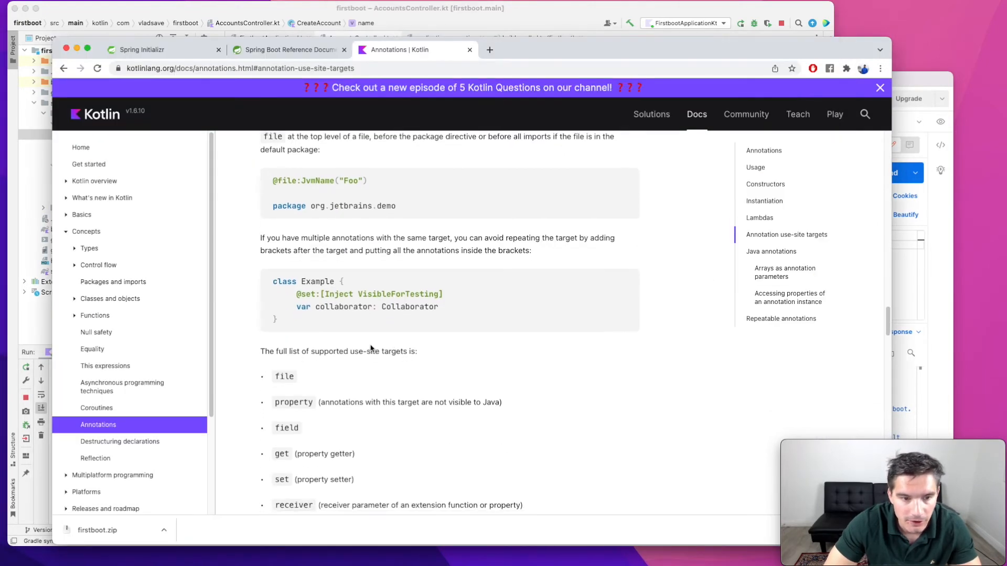
scroll(down, 3)
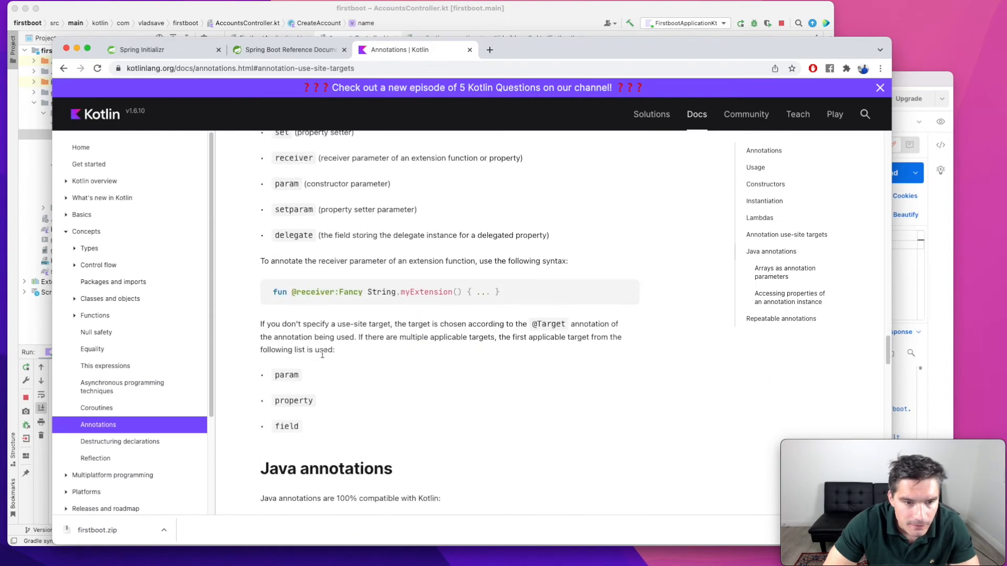
drag(263, 322, 345, 322)
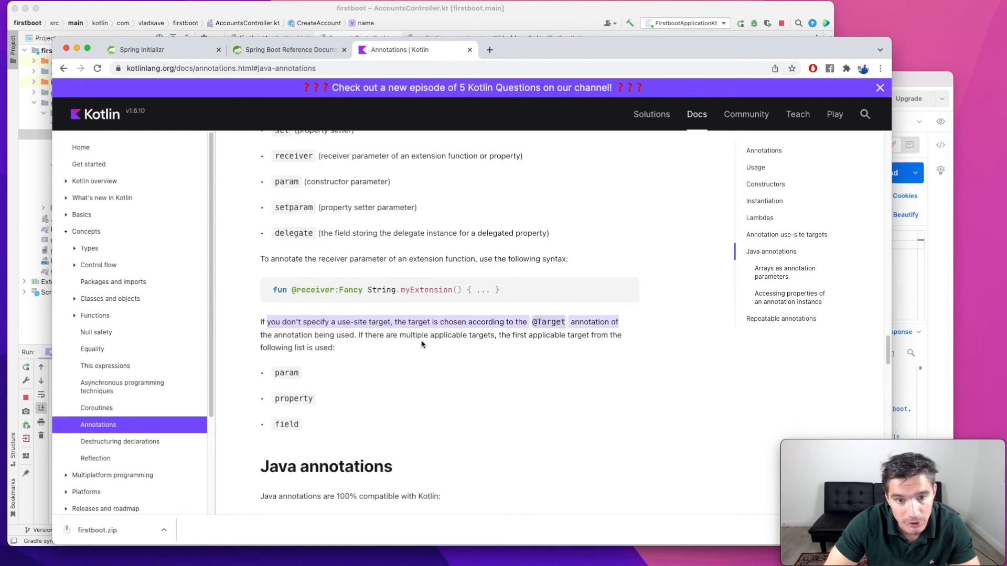
mouse_move(507, 338)
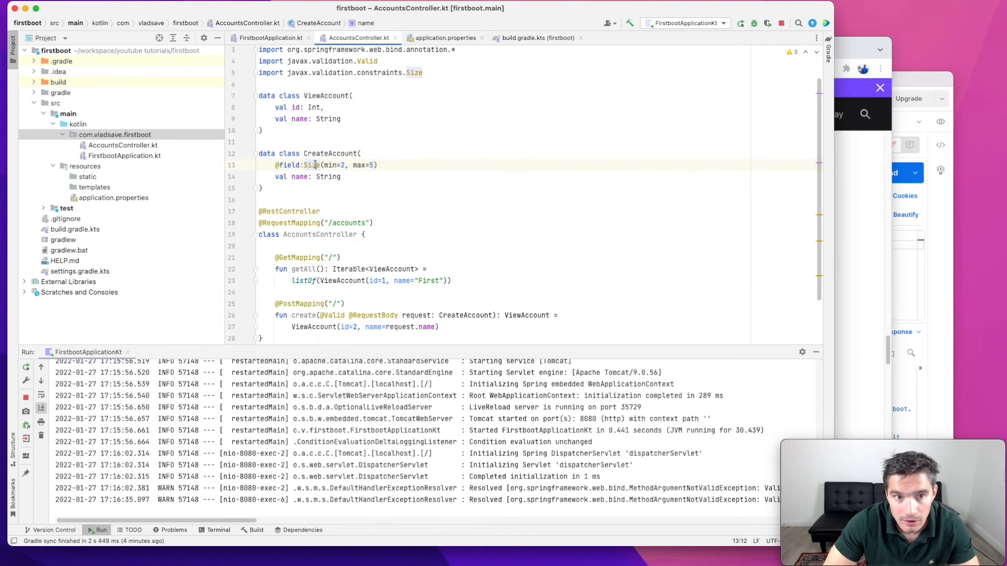
mouse_move(310, 165)
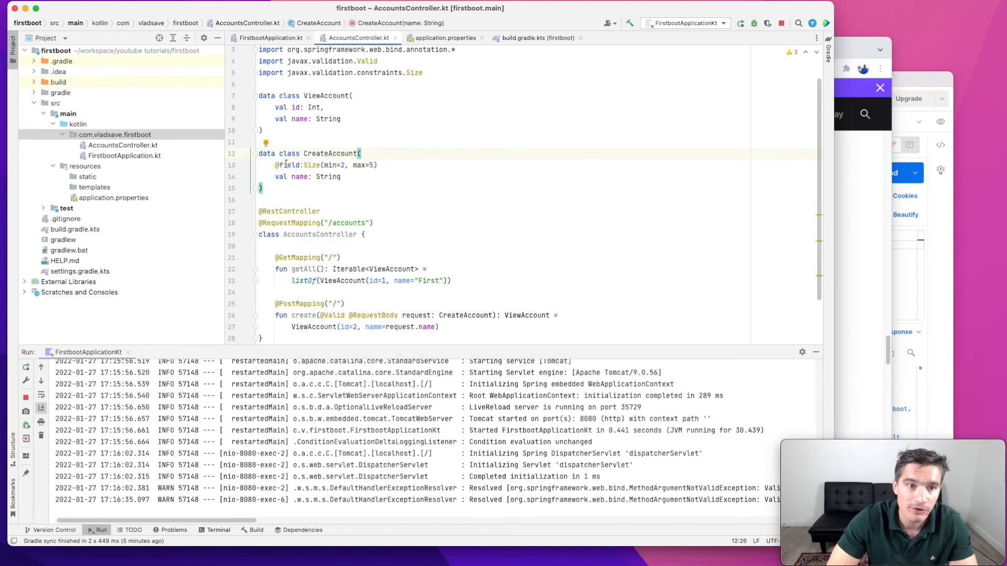
double_click(289, 165)
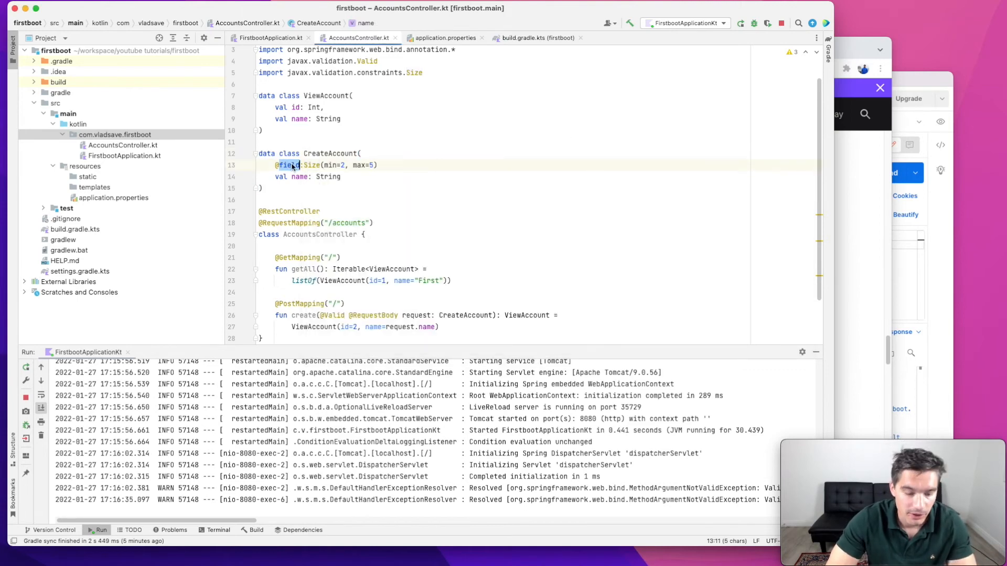
text(@get)
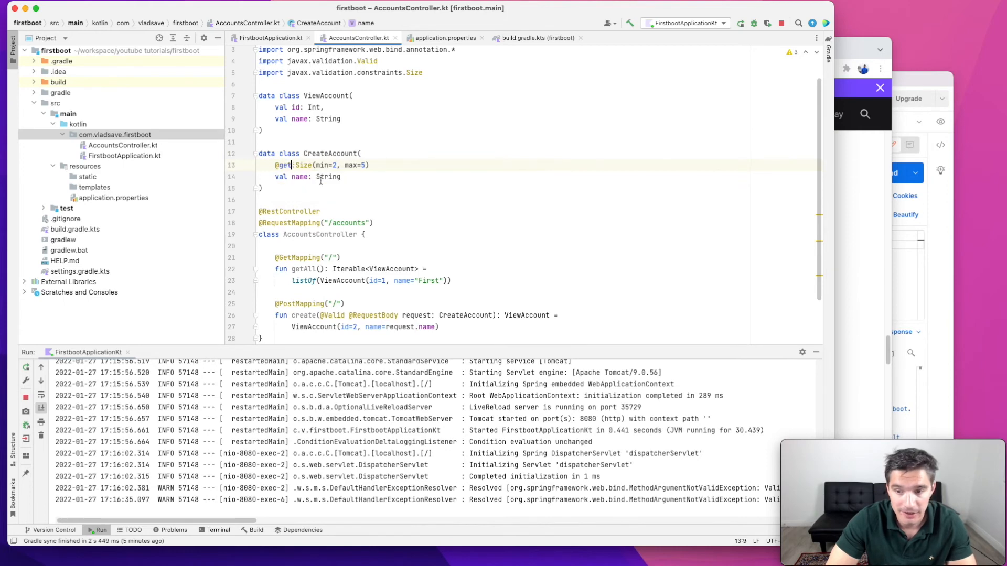
right_click(115, 135)
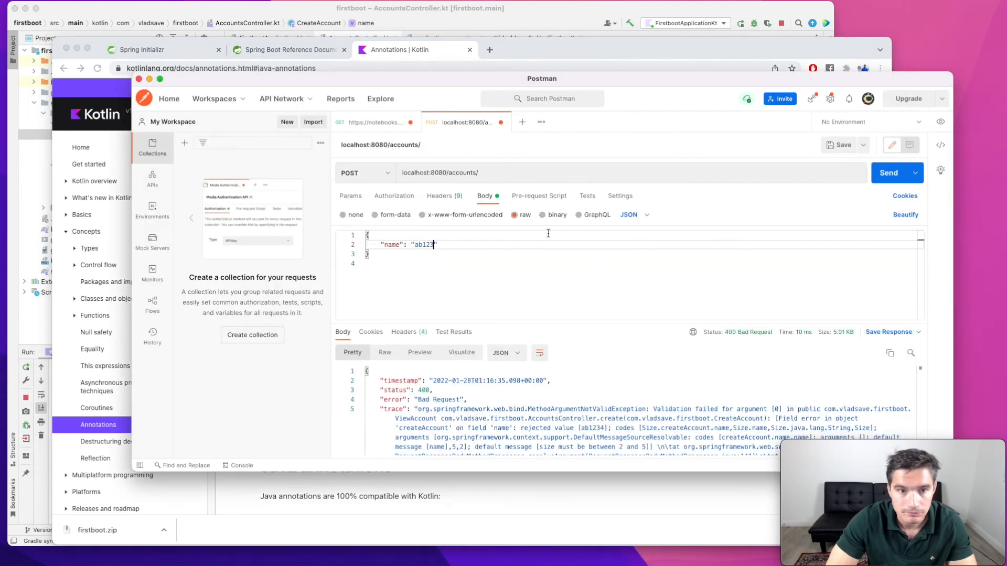
mouse_move(688, 239)
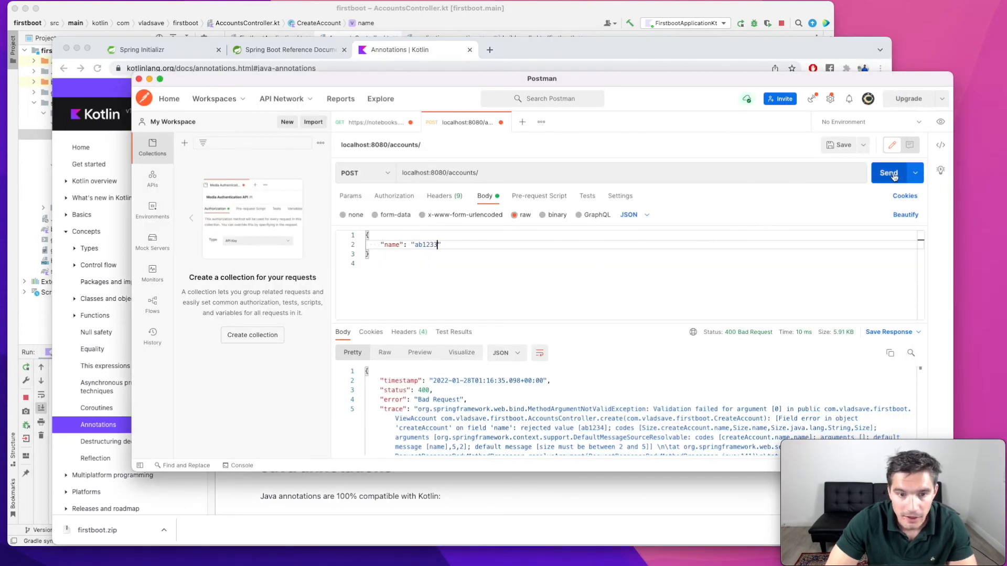
Step: Send the POST localhost:8080/accounts/ request with the edited name
click(888, 173)
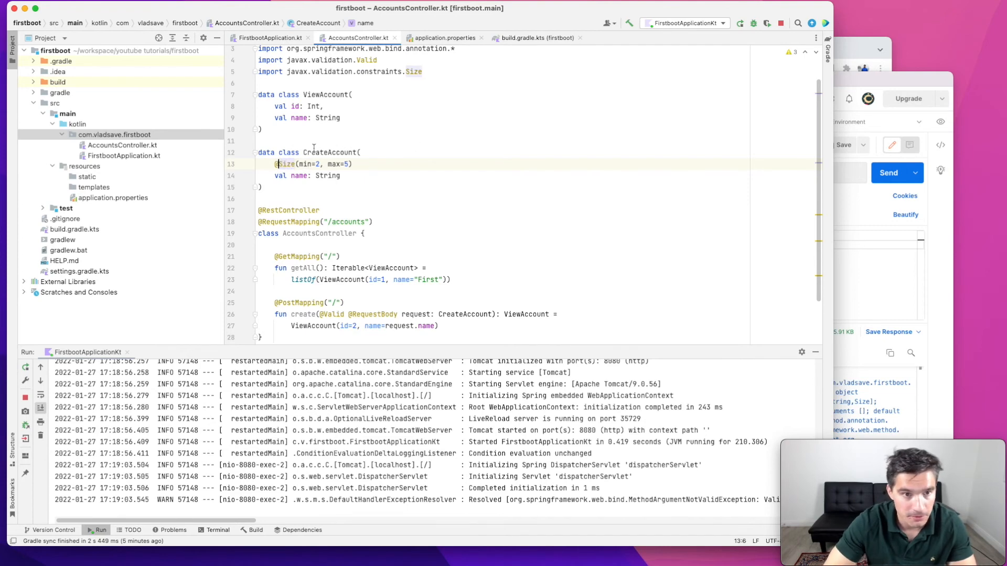
right_click(115, 134)
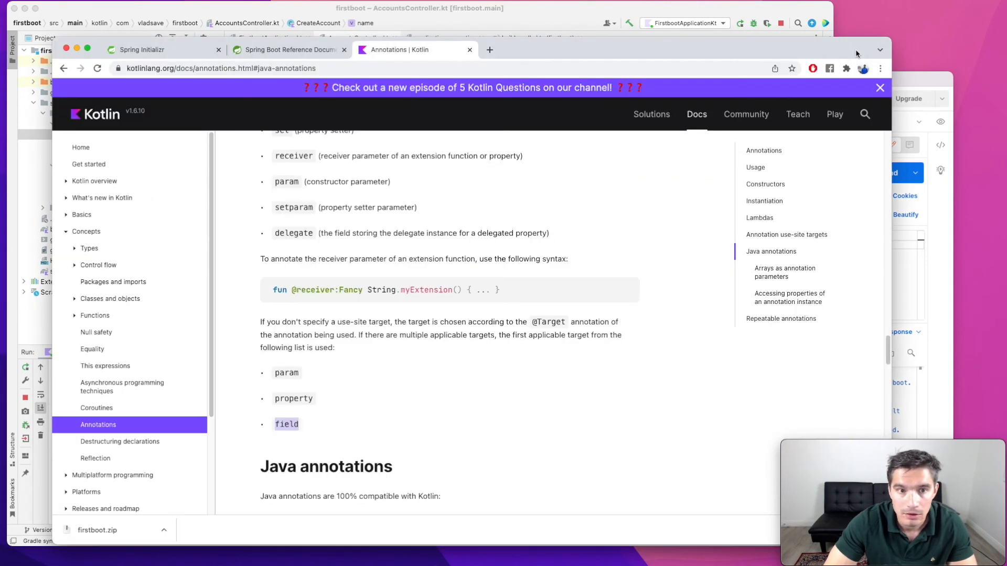
click(889, 173)
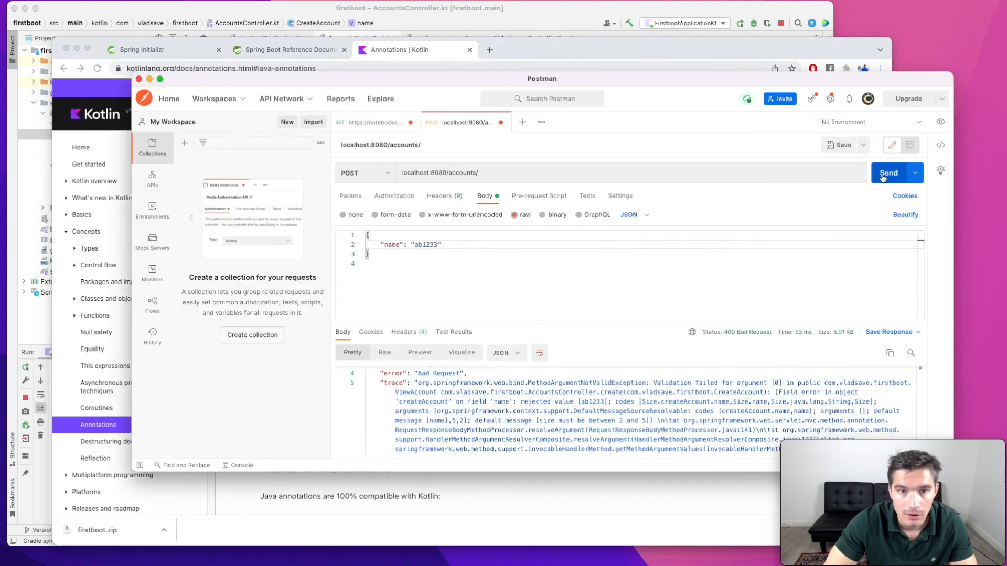
click(889, 172)
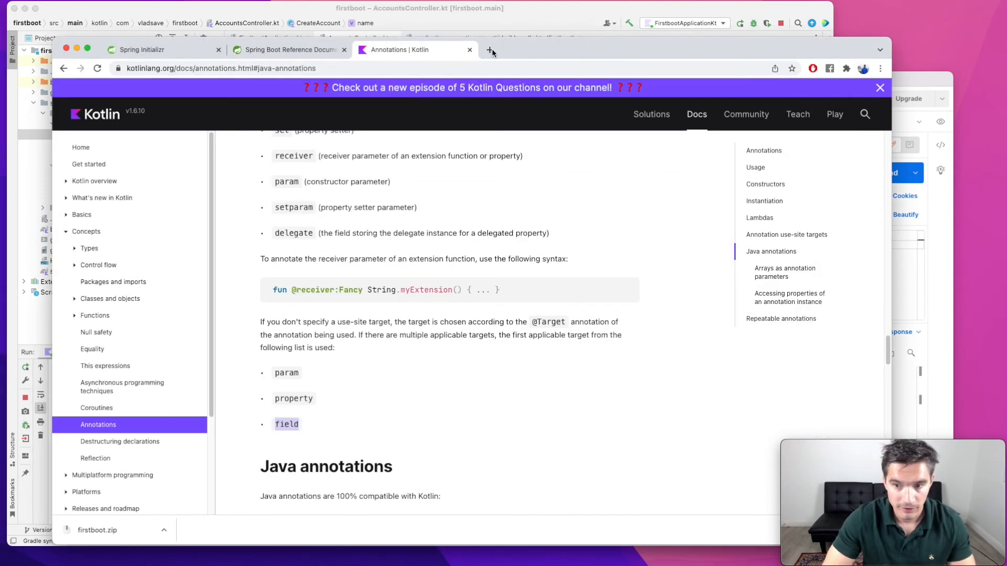
Step: Search for 'javax validation constraints', open Oracle's package summary and highlight the Max description
click(491, 50)
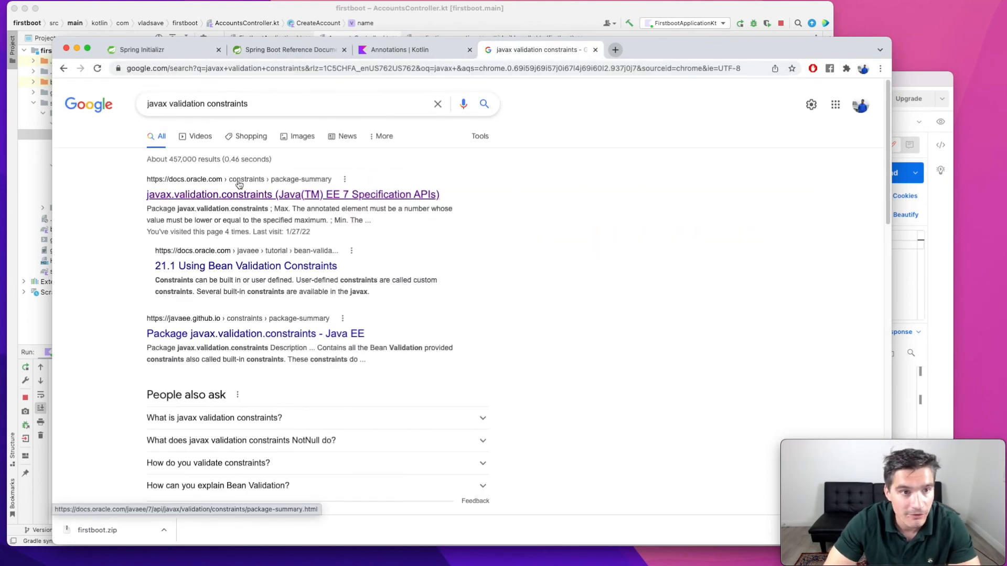
click(292, 194)
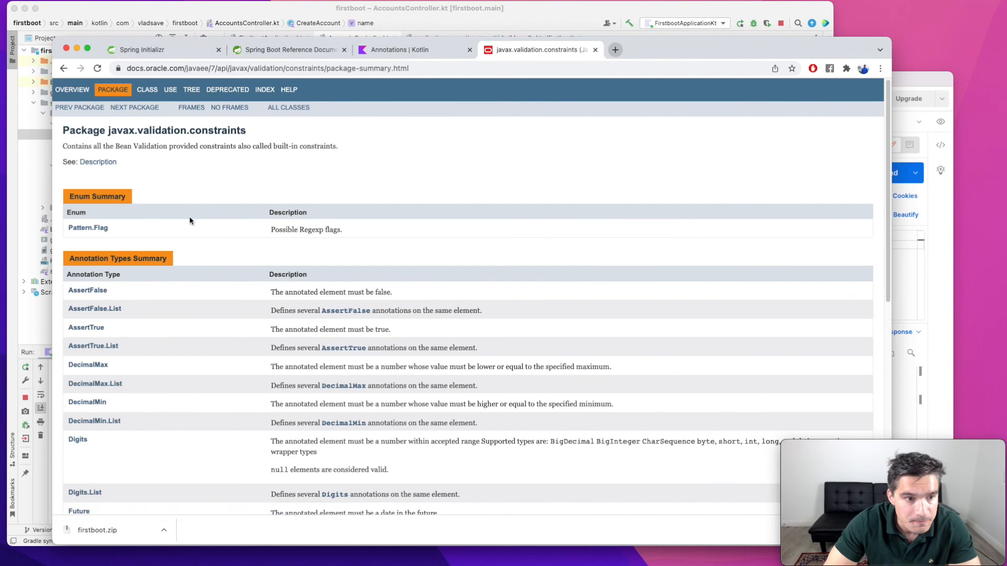
scroll(down, 3)
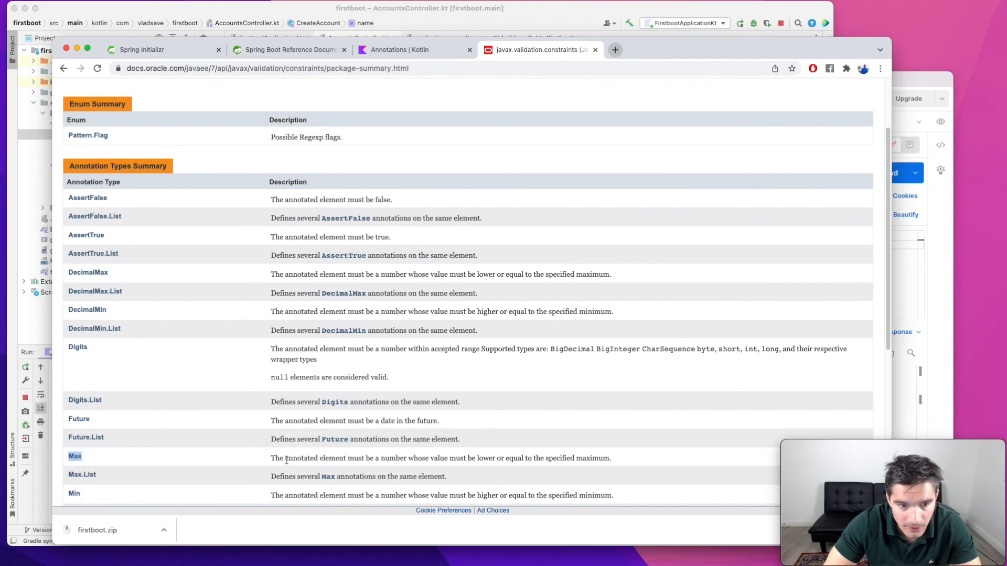
drag(270, 458, 448, 459)
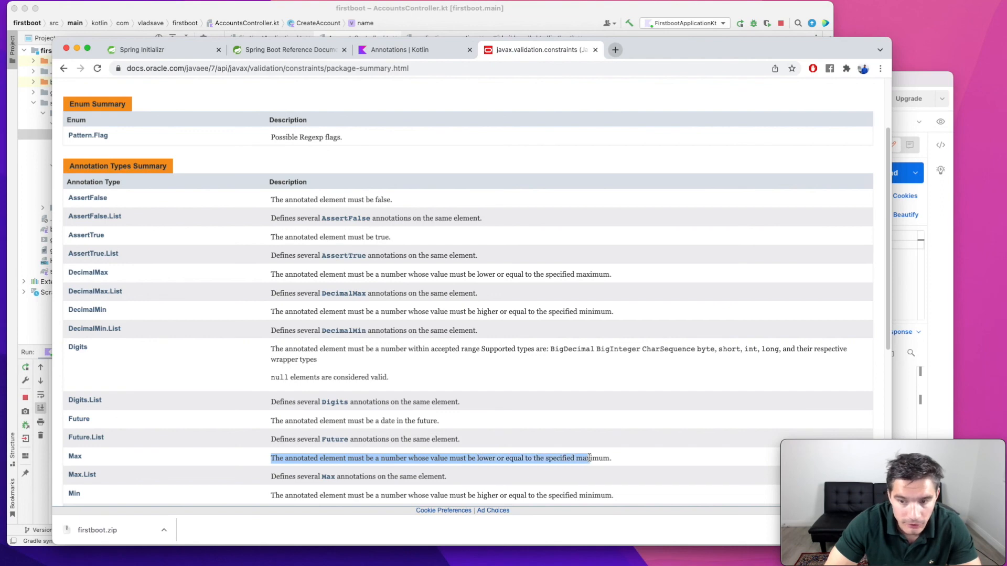
scroll(down, 3)
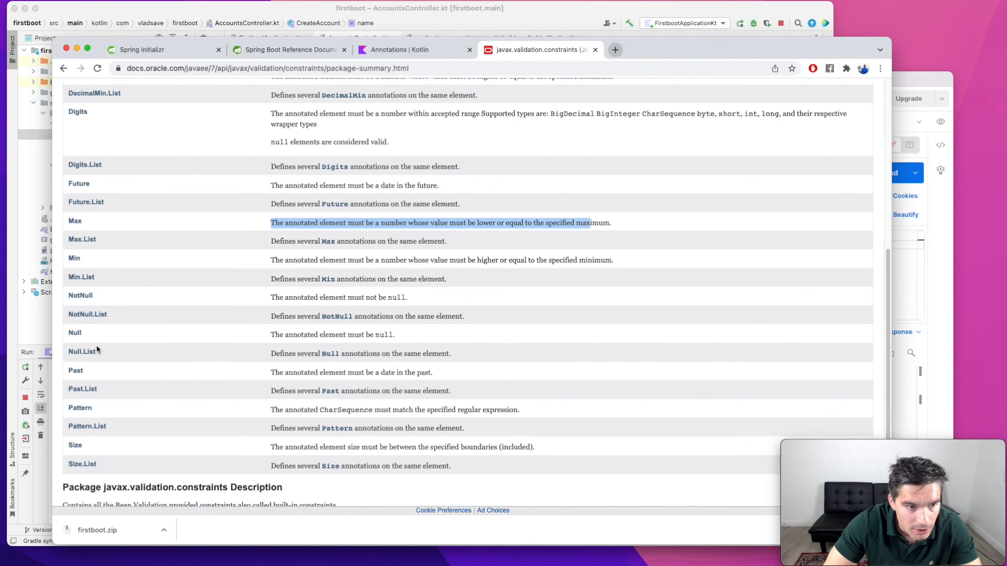
mouse_move(74, 332)
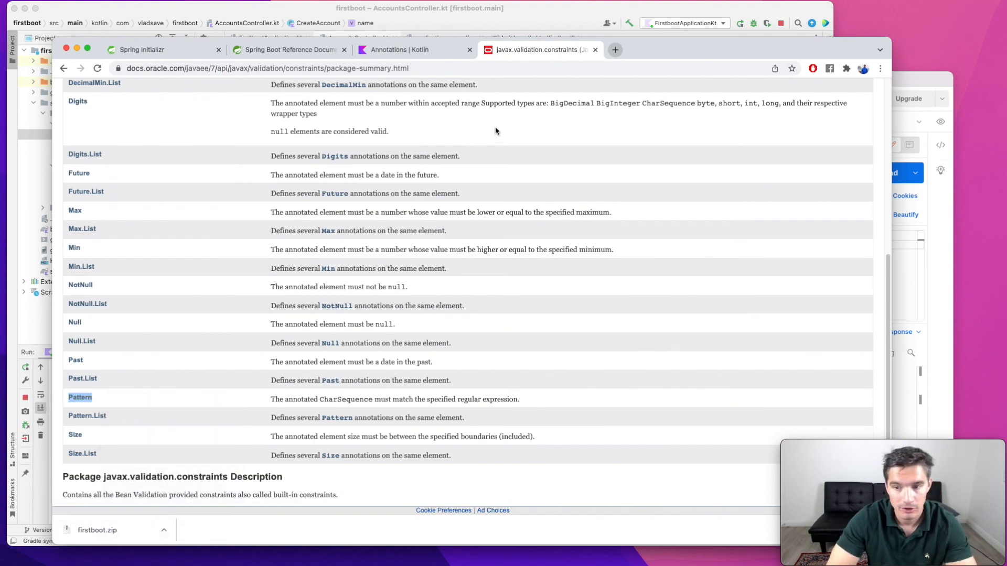
scroll(down, 3)
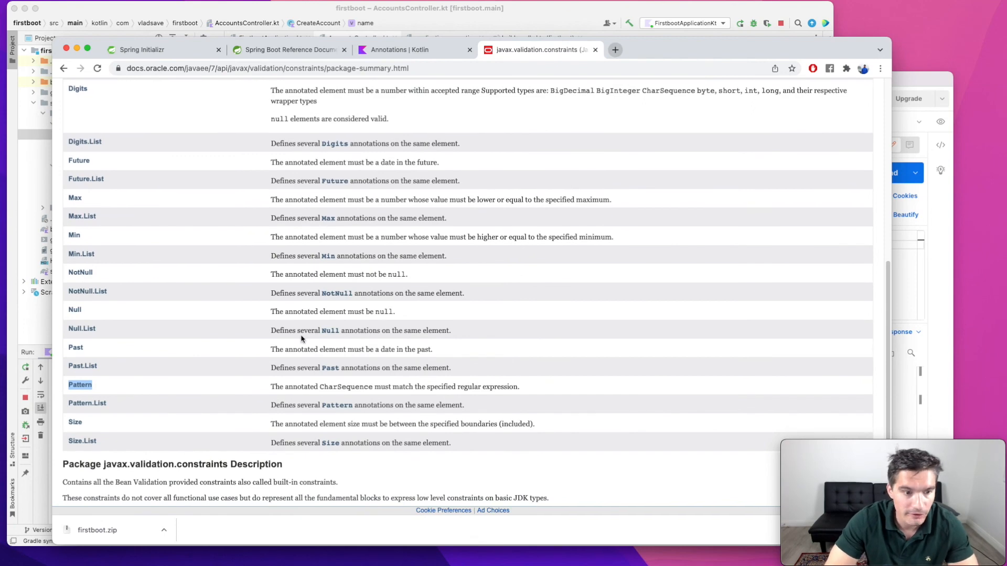